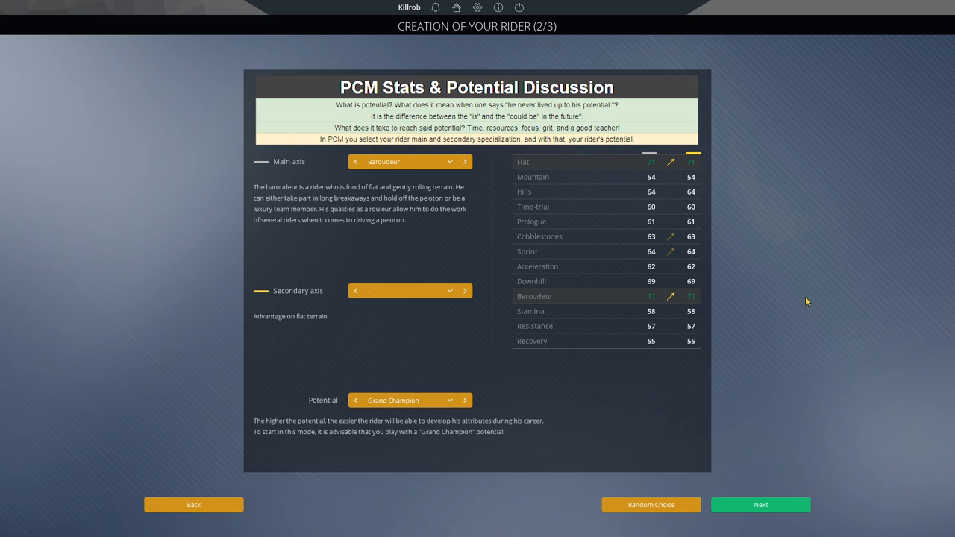
pyautogui.moveTo(562, 246)
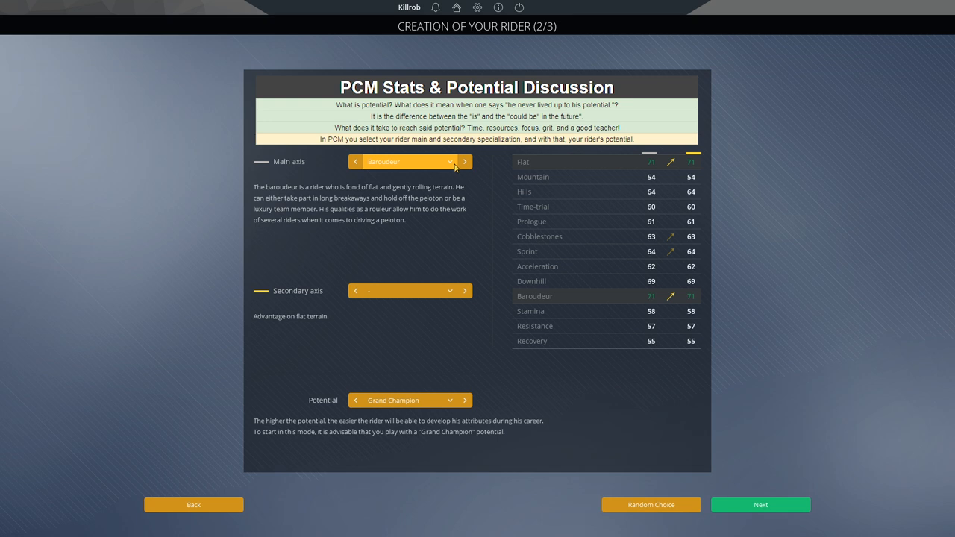
# Step: Open the Secondary axis dropdown listing the rider's specializations
pyautogui.click(410, 290)
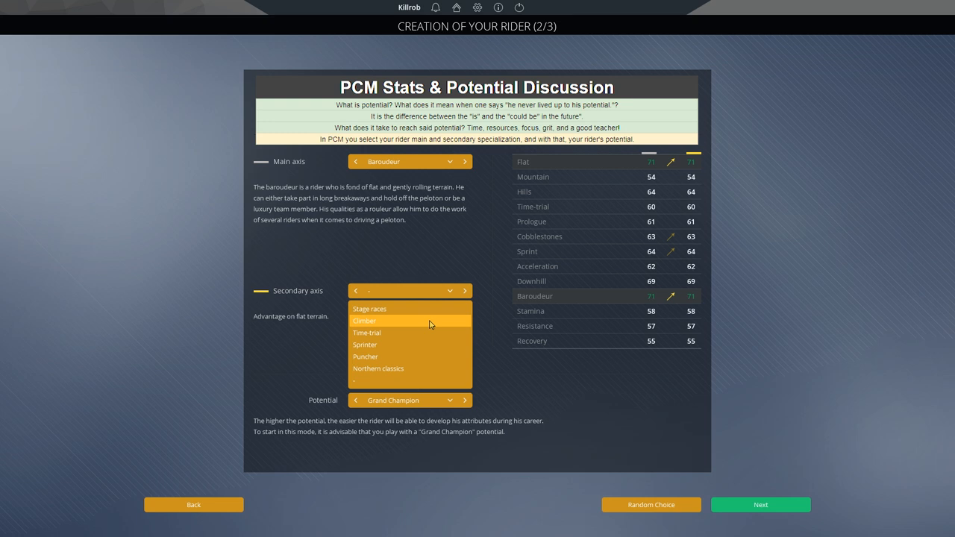
# Step: Pick Climber as secondary axis, boosting Mountain, Hills and Acceleration
pyautogui.click(364, 320)
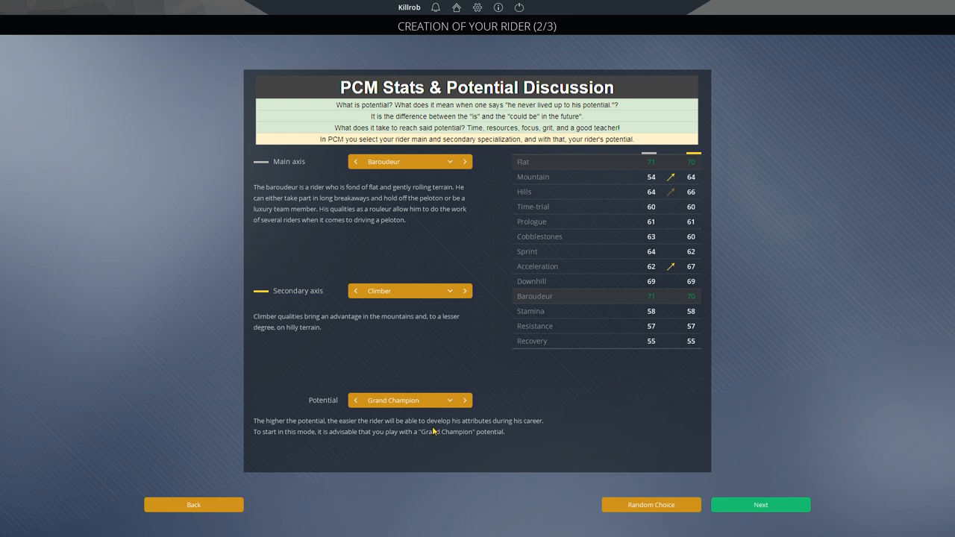
pyautogui.moveTo(544, 426)
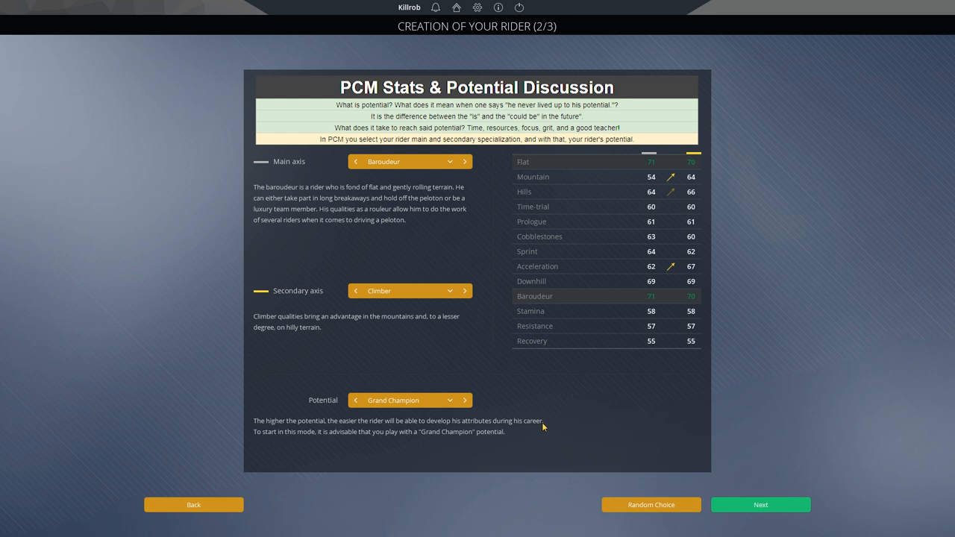
pyautogui.moveTo(480, 435)
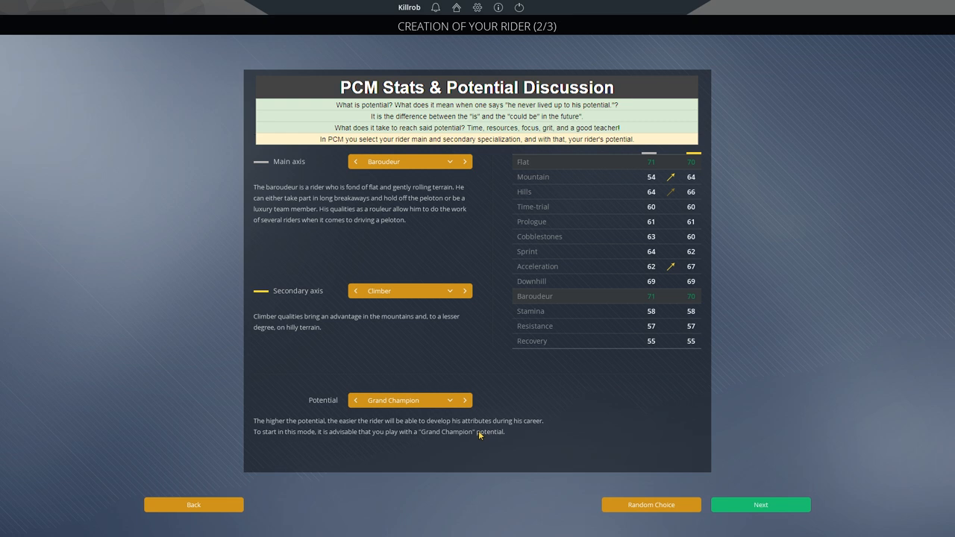
pyautogui.moveTo(506, 423)
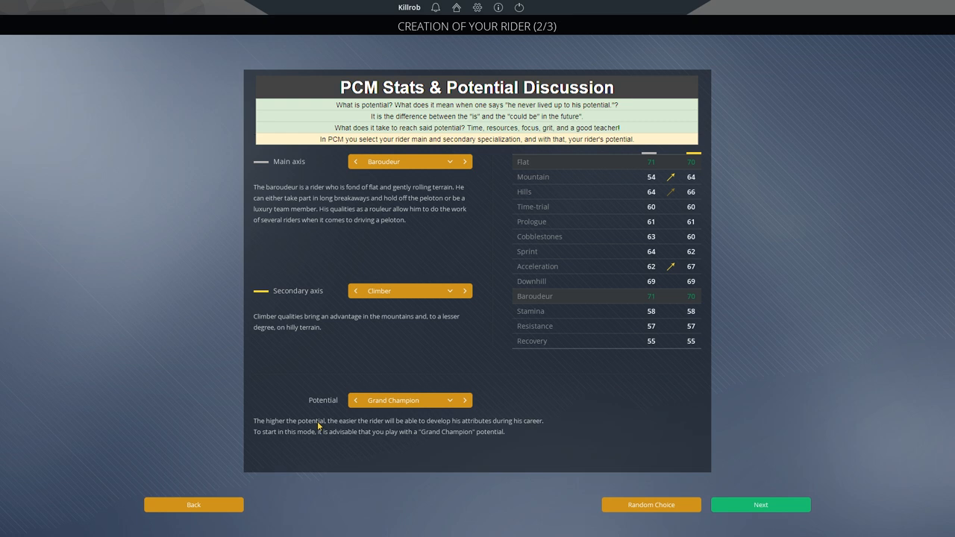
pyautogui.moveTo(657, 299)
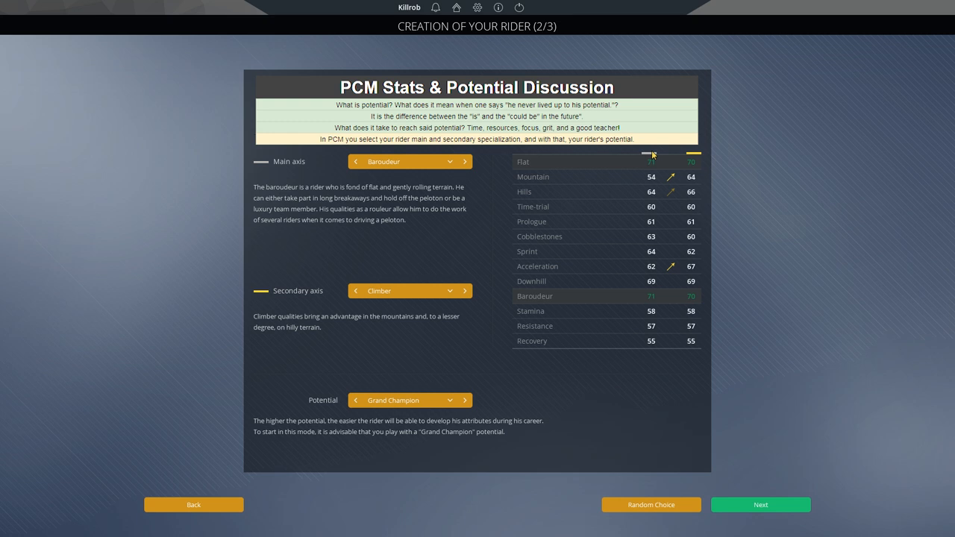
pyautogui.moveTo(670, 338)
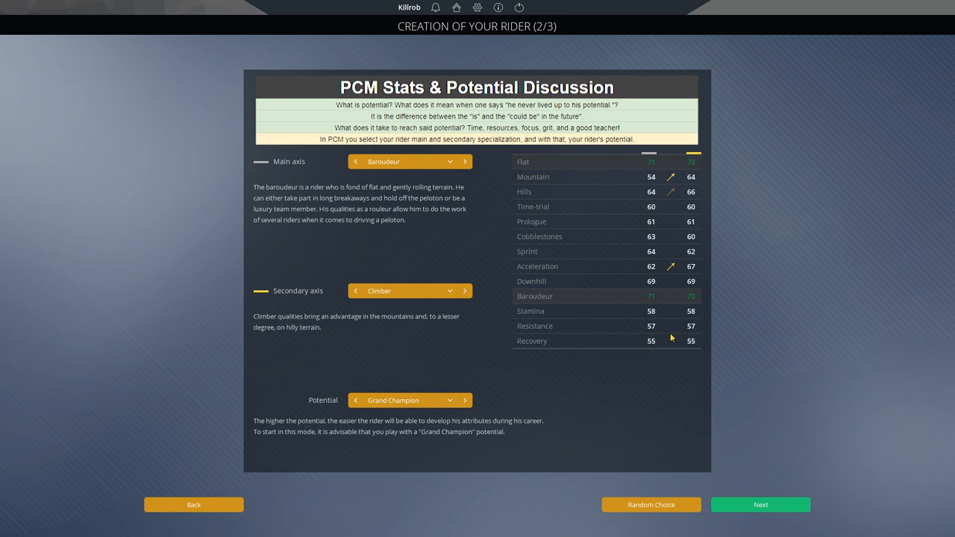
pyautogui.moveTo(603, 311)
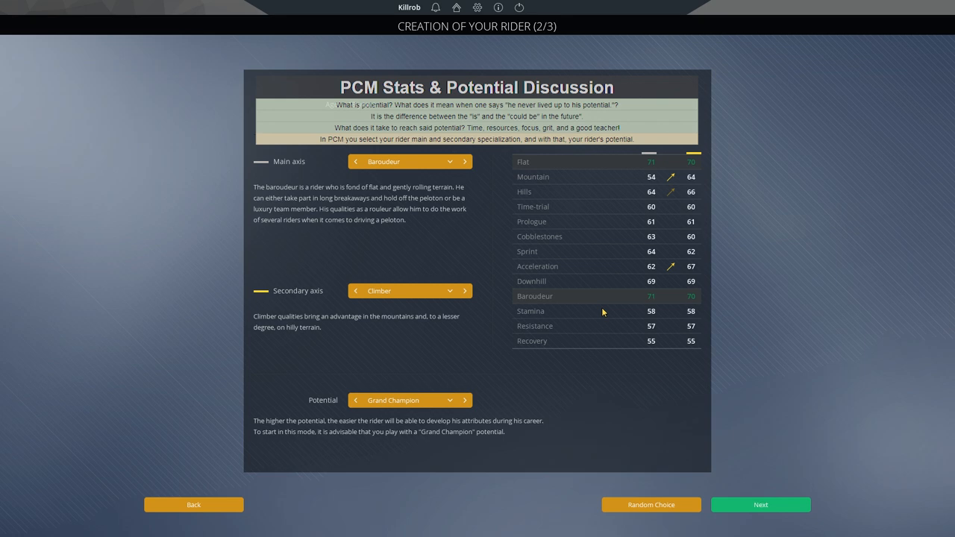
# Step: Accept the rider to reach his Training progression page for season 1
pyautogui.click(761, 504)
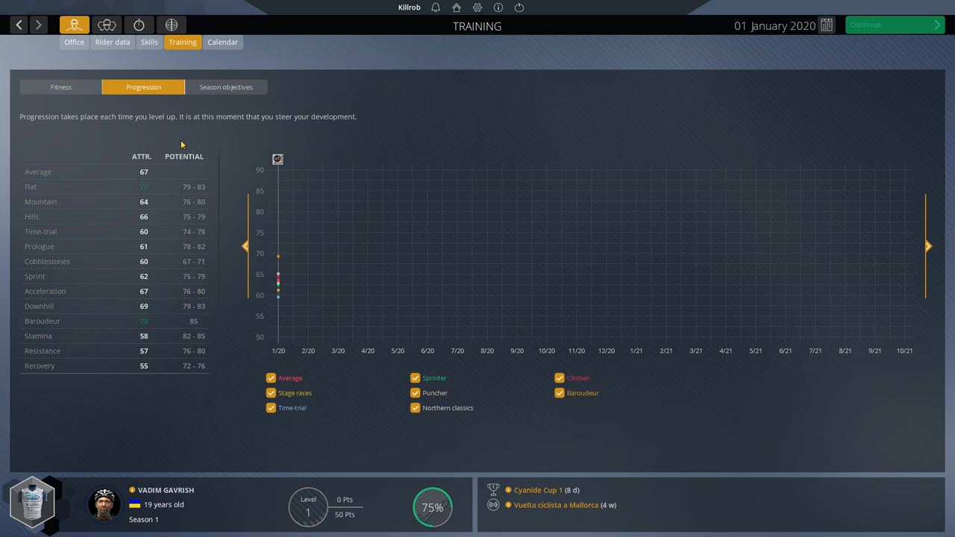
pyautogui.moveTo(136, 308)
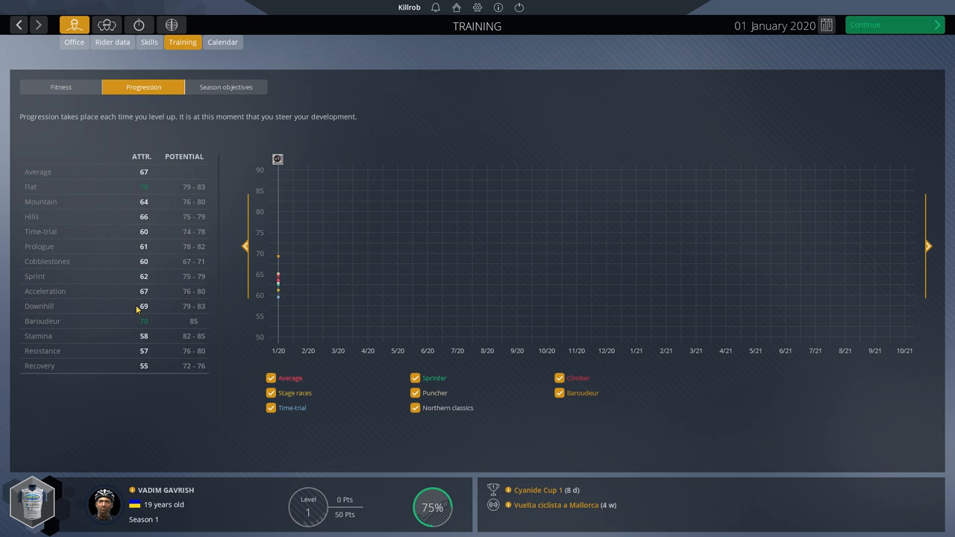
pyautogui.moveTo(149, 376)
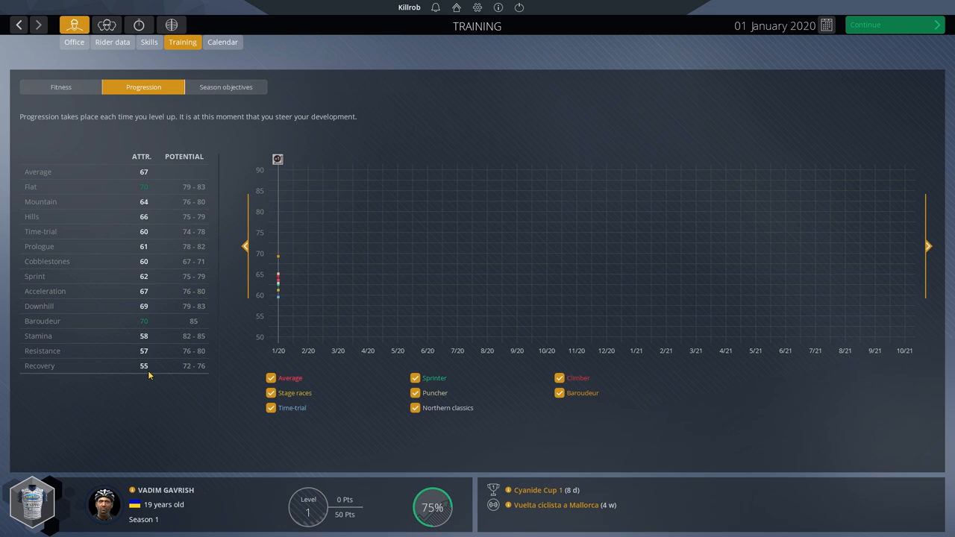
pyautogui.moveTo(192, 191)
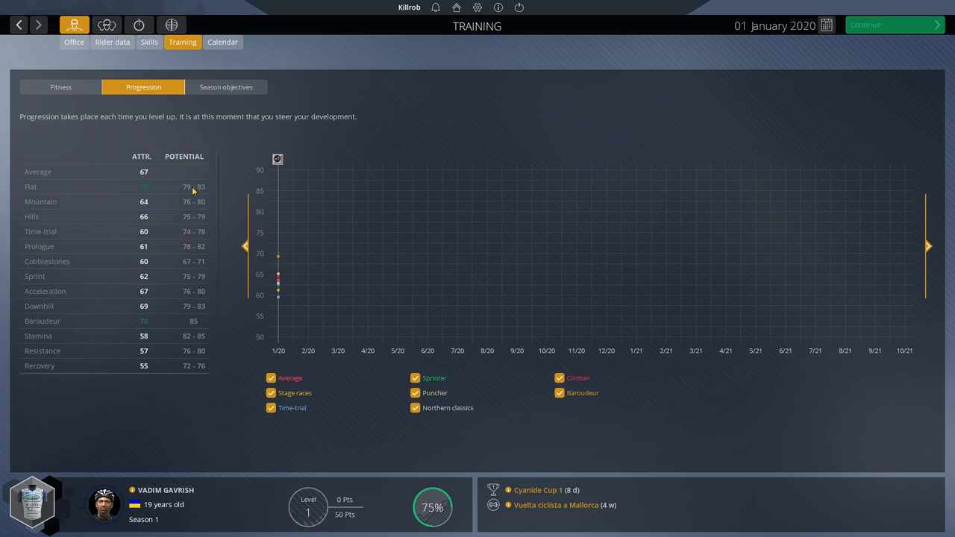
pyautogui.moveTo(202, 343)
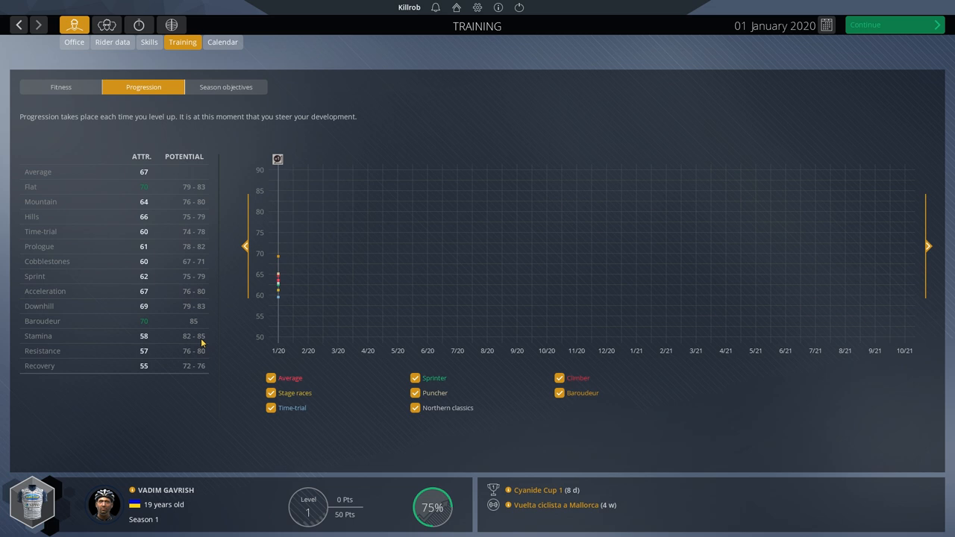
pyautogui.moveTo(201, 209)
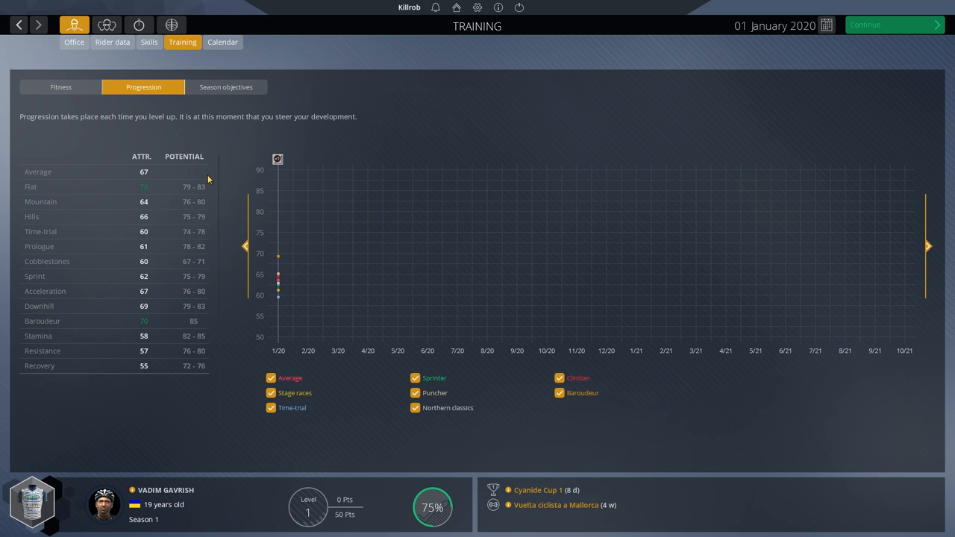
pyautogui.moveTo(204, 176)
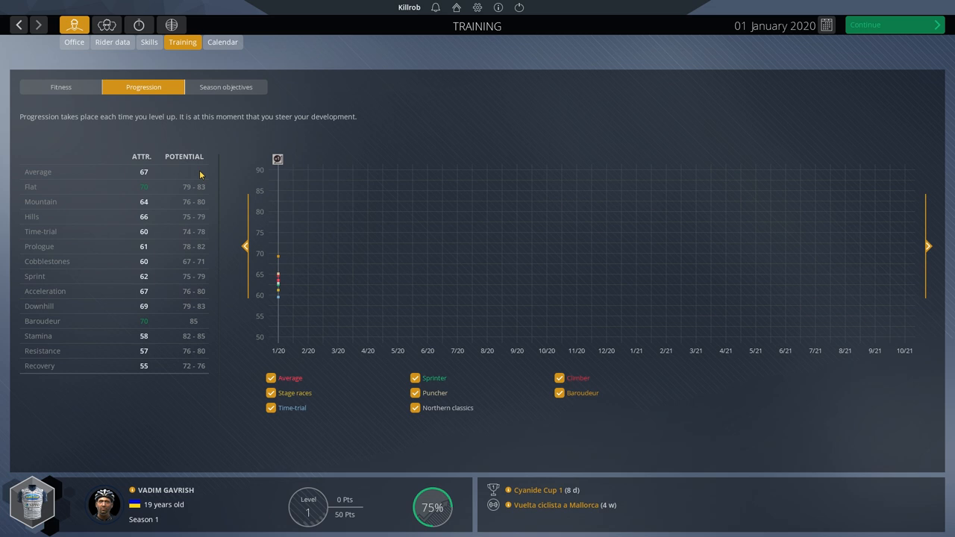
pyautogui.moveTo(216, 357)
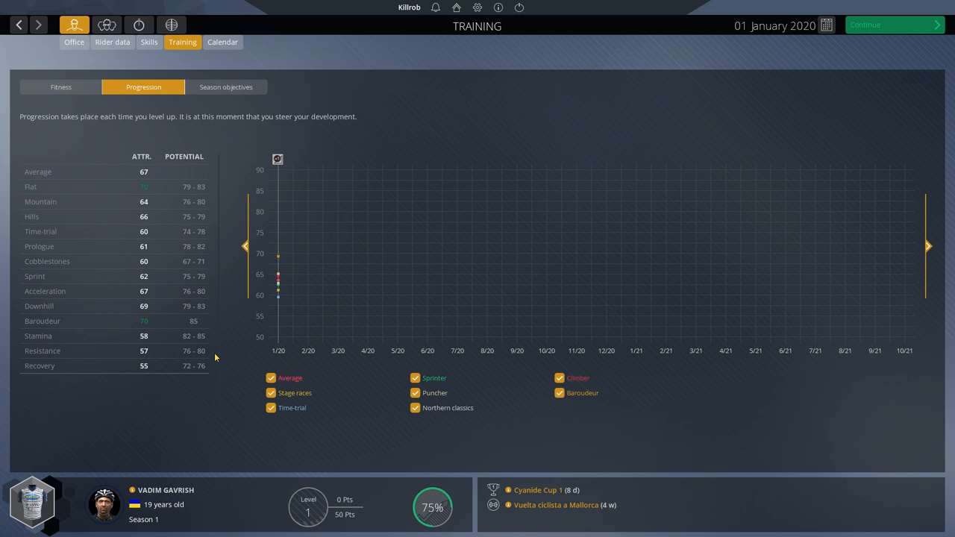
pyautogui.moveTo(199, 268)
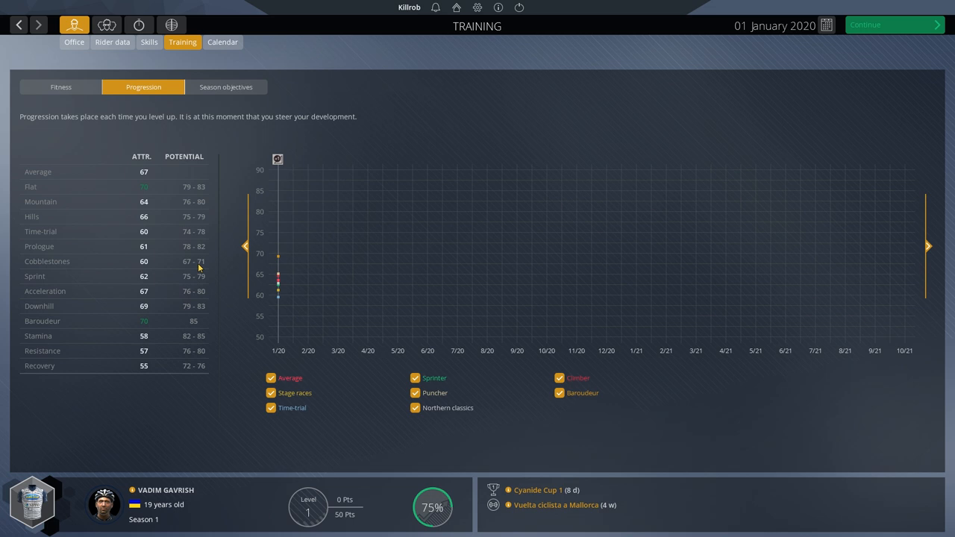
pyautogui.moveTo(195, 198)
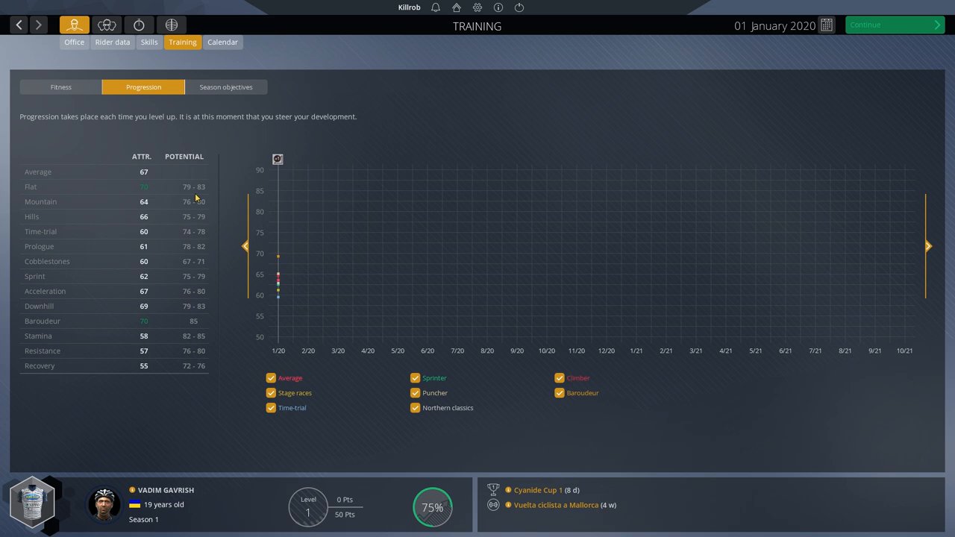
pyautogui.moveTo(200, 272)
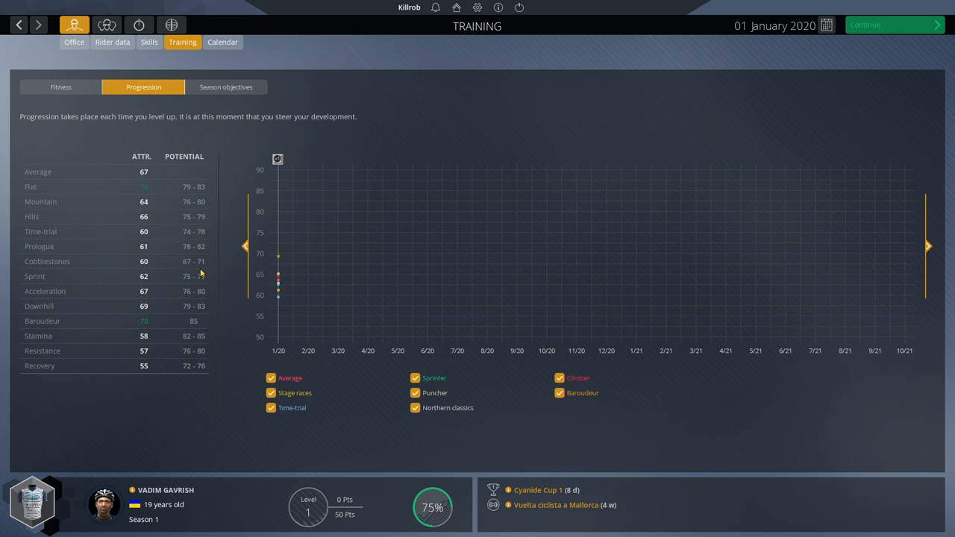
pyautogui.moveTo(194, 186)
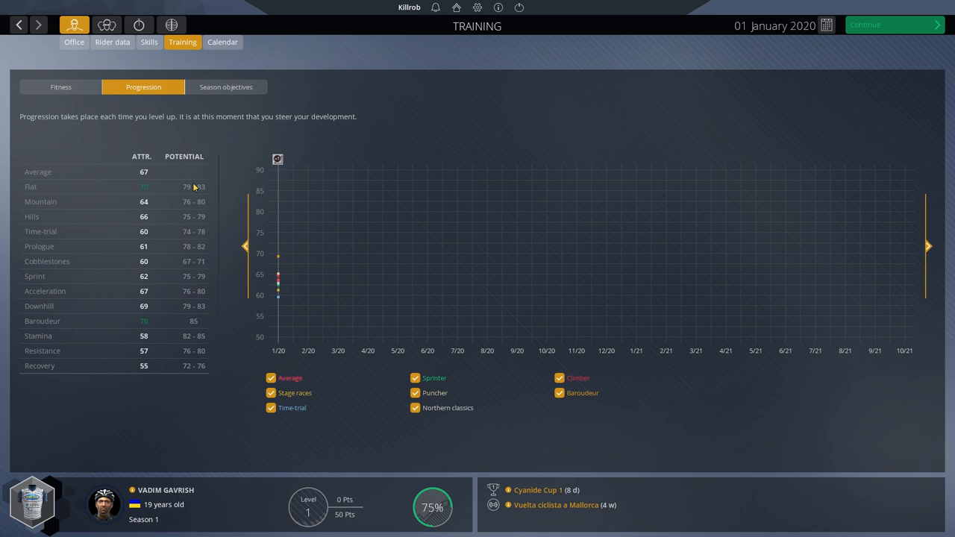
pyautogui.moveTo(206, 188)
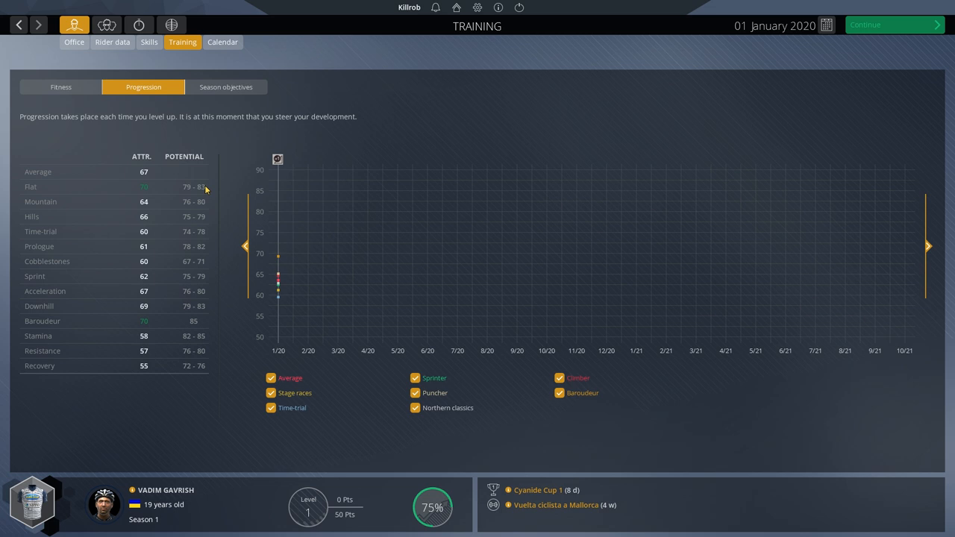
pyautogui.moveTo(211, 202)
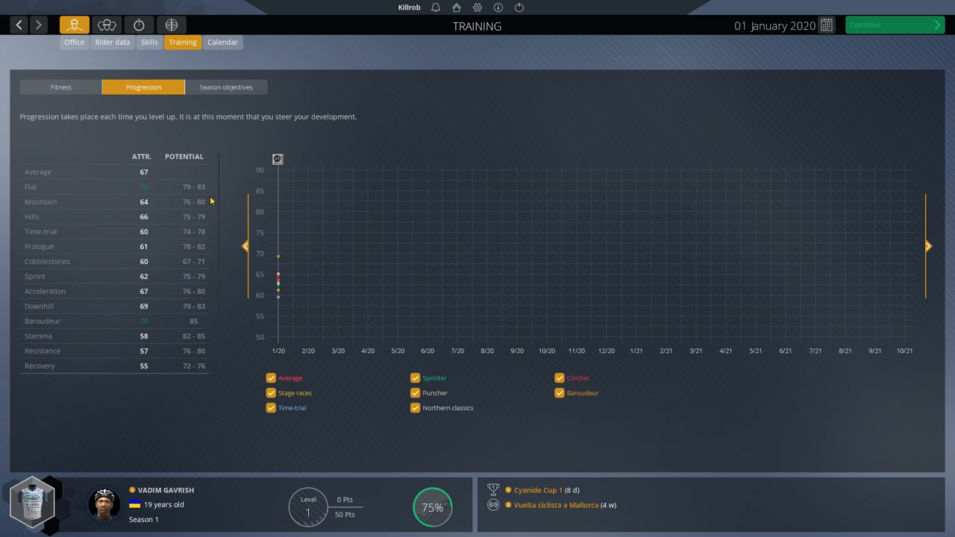
pyautogui.moveTo(183, 374)
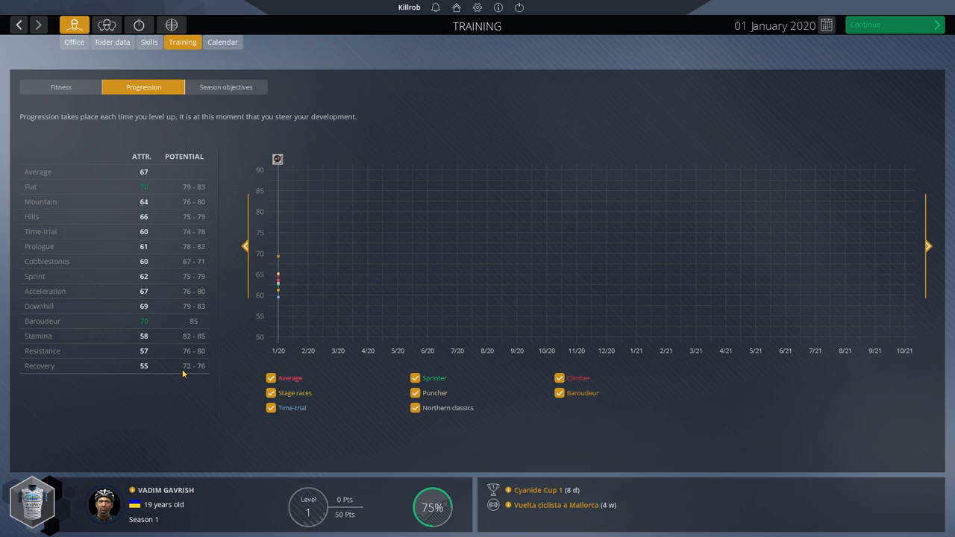
pyautogui.moveTo(192, 192)
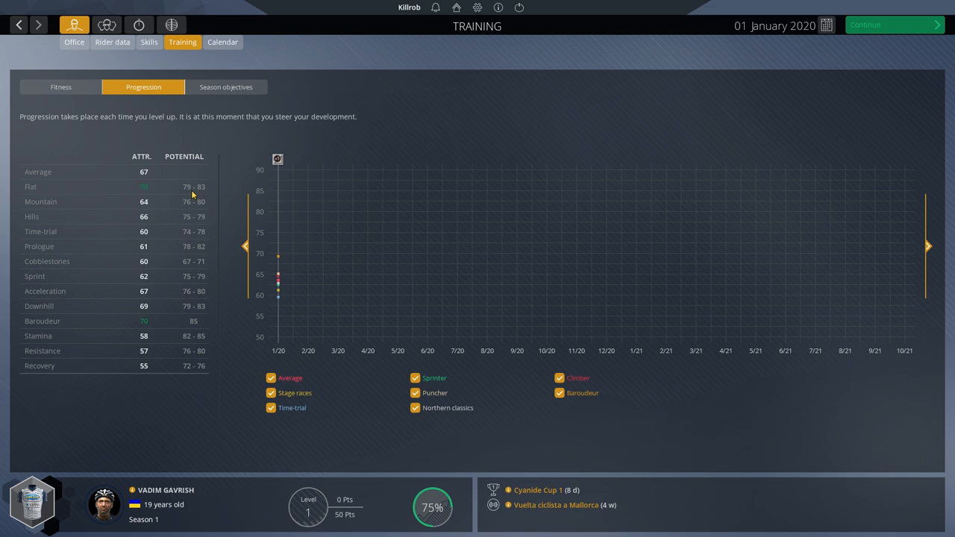
pyautogui.moveTo(191, 194)
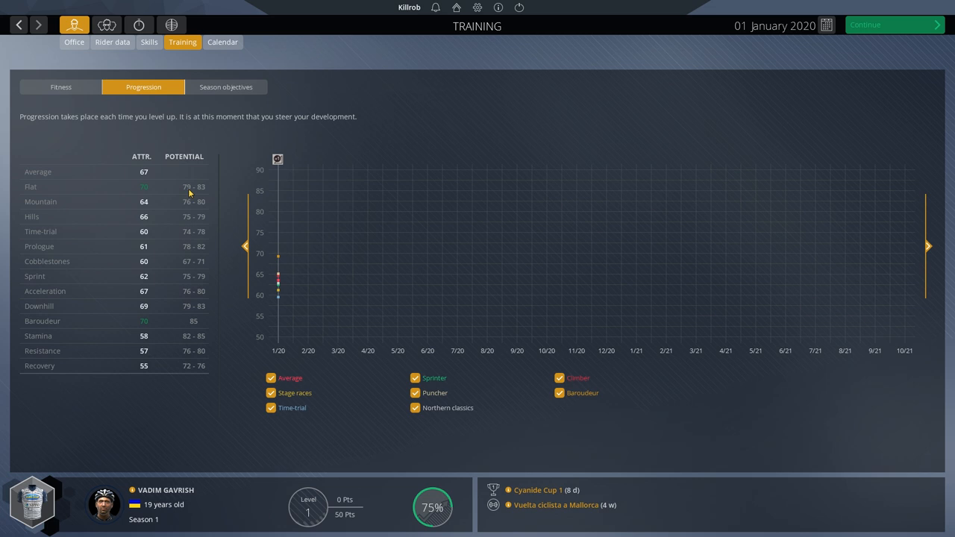
pyautogui.moveTo(182, 191)
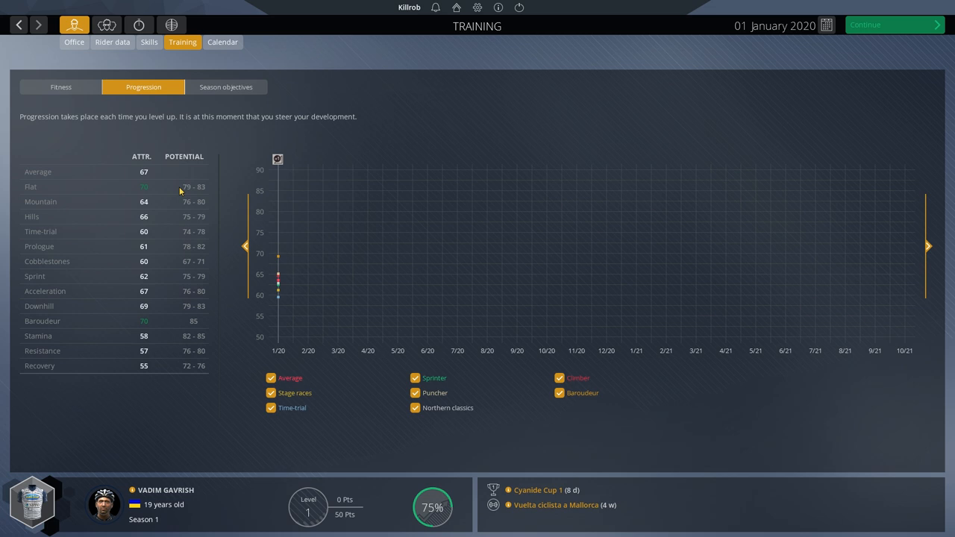
pyautogui.moveTo(199, 195)
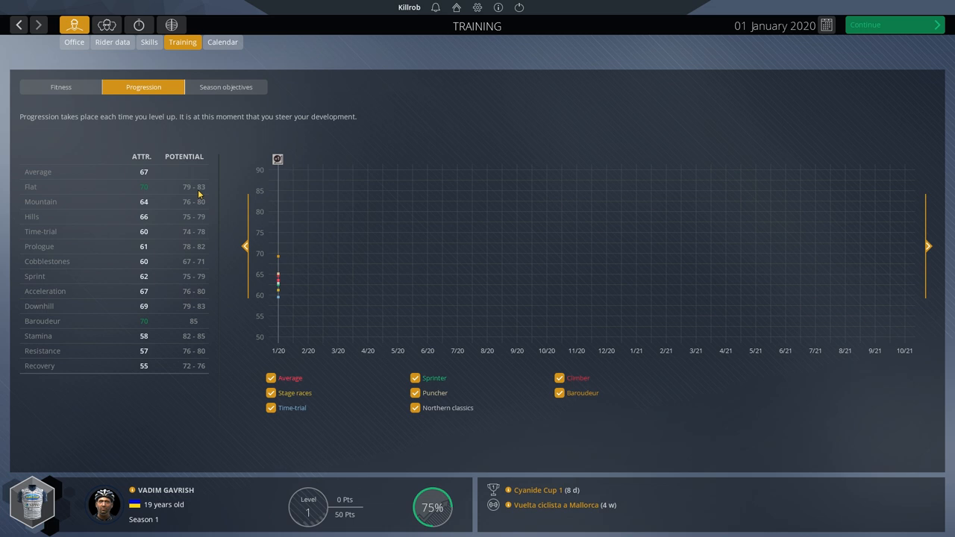
pyautogui.moveTo(189, 261)
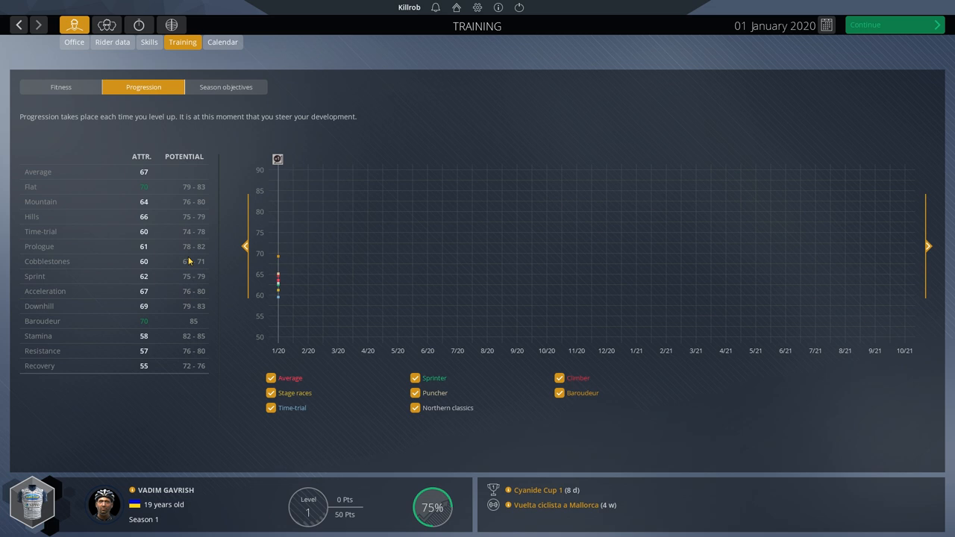
pyautogui.moveTo(196, 309)
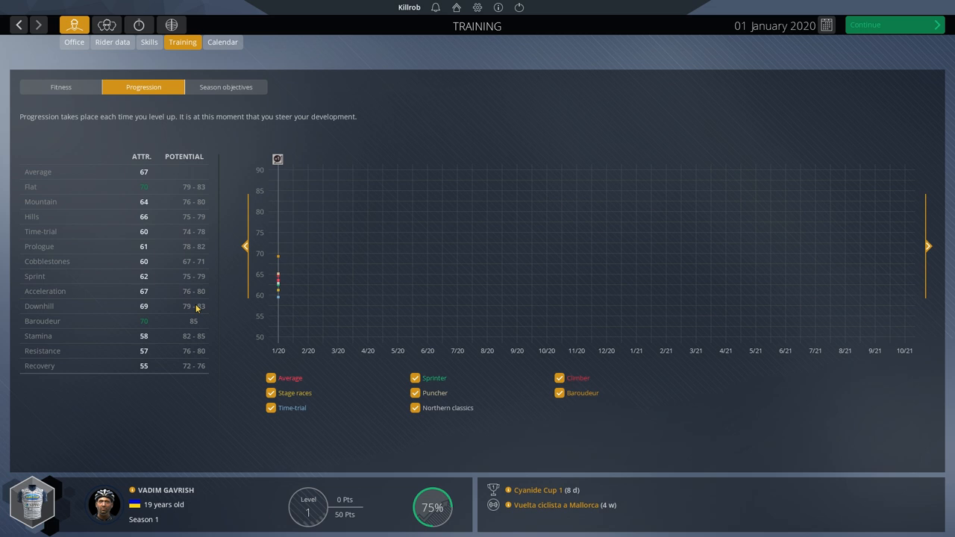
pyautogui.moveTo(230, 284)
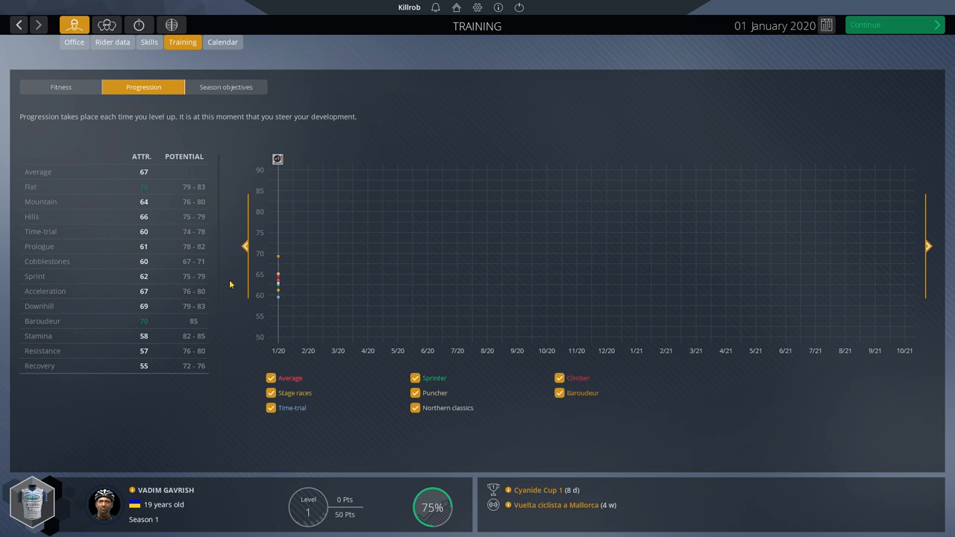
pyautogui.moveTo(338, 332)
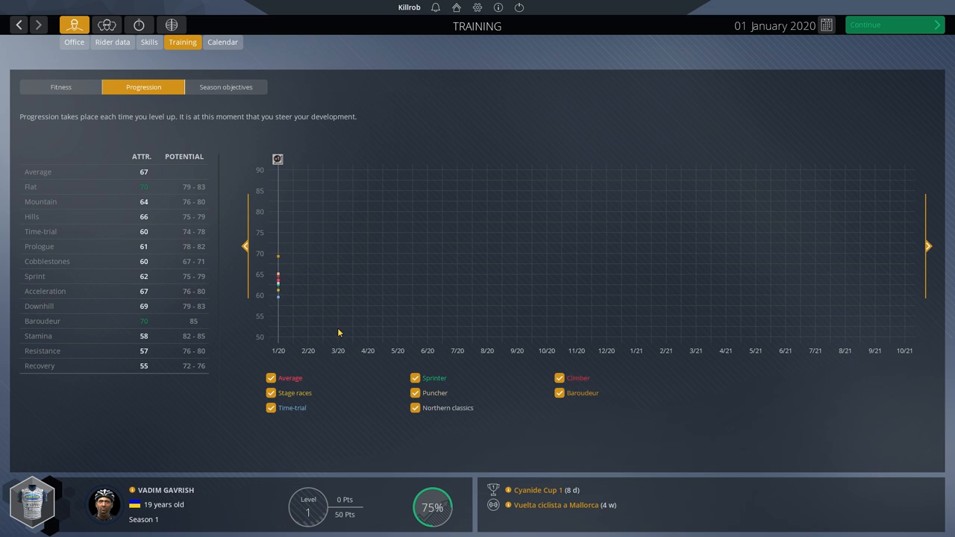
pyautogui.moveTo(380, 318)
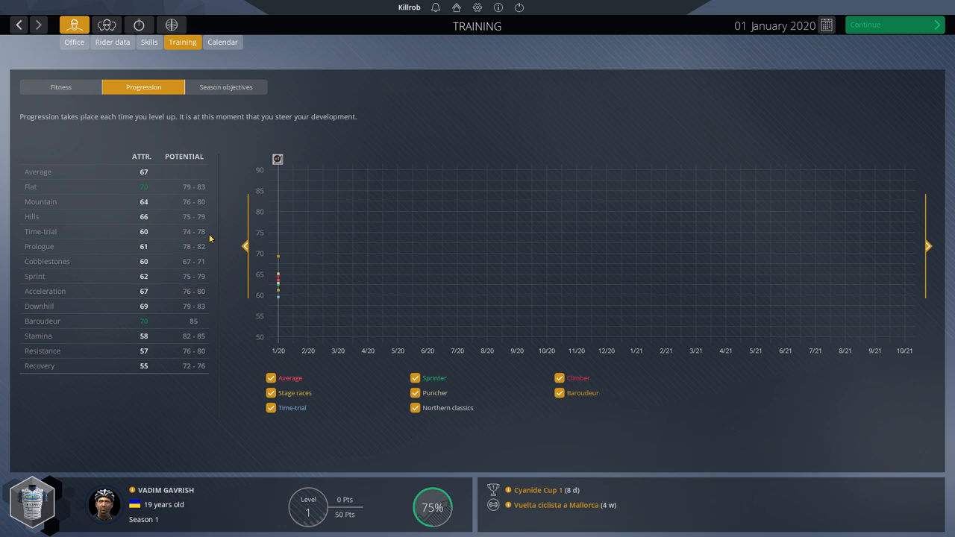
pyautogui.moveTo(185, 214)
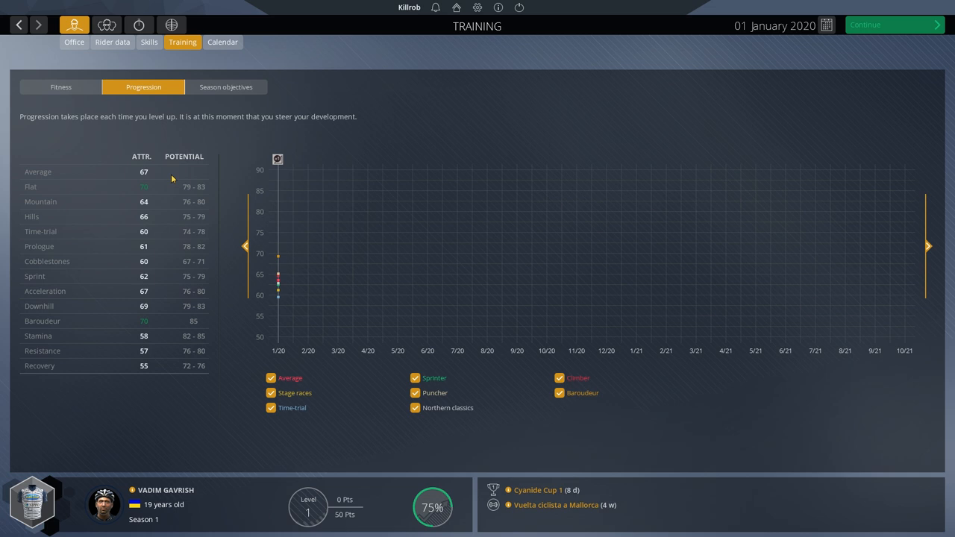
pyautogui.moveTo(171, 231)
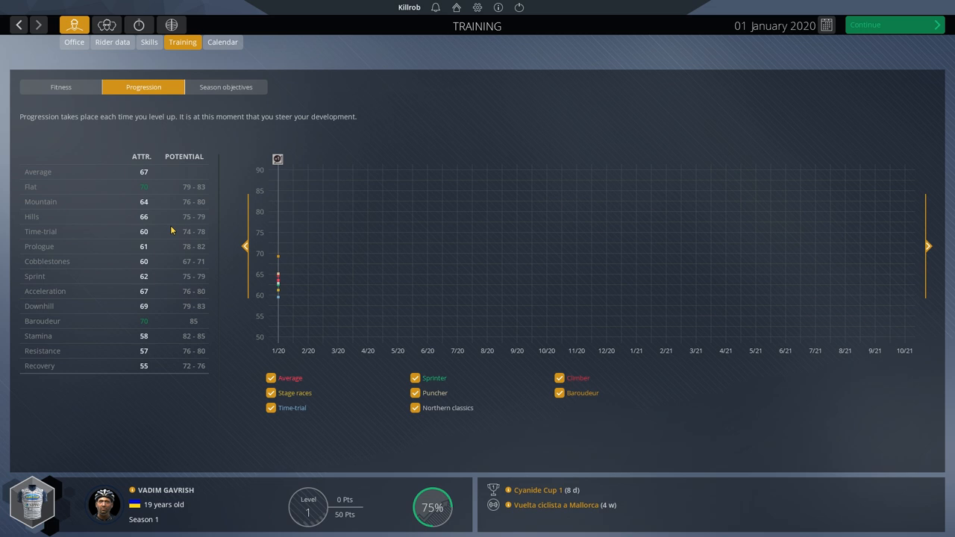
pyautogui.moveTo(203, 222)
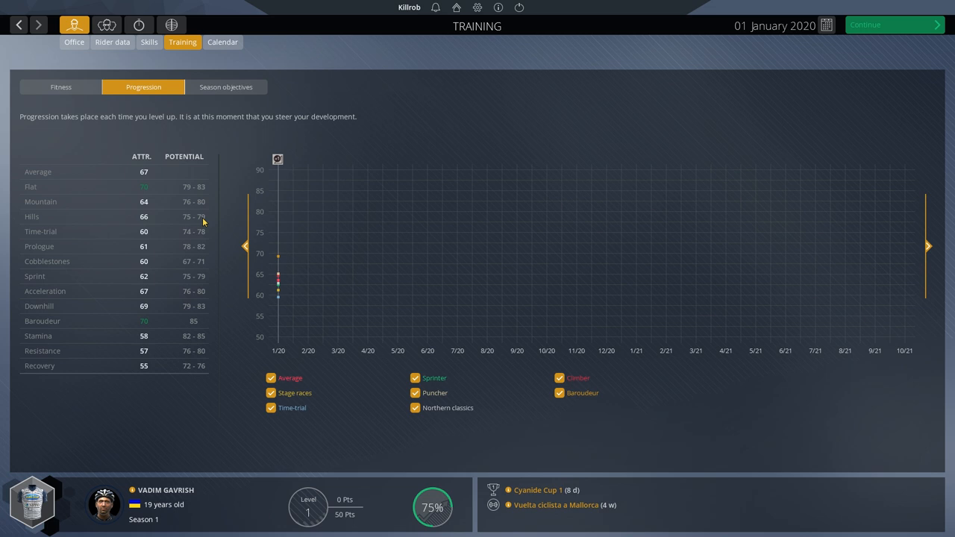
pyautogui.moveTo(368, 351)
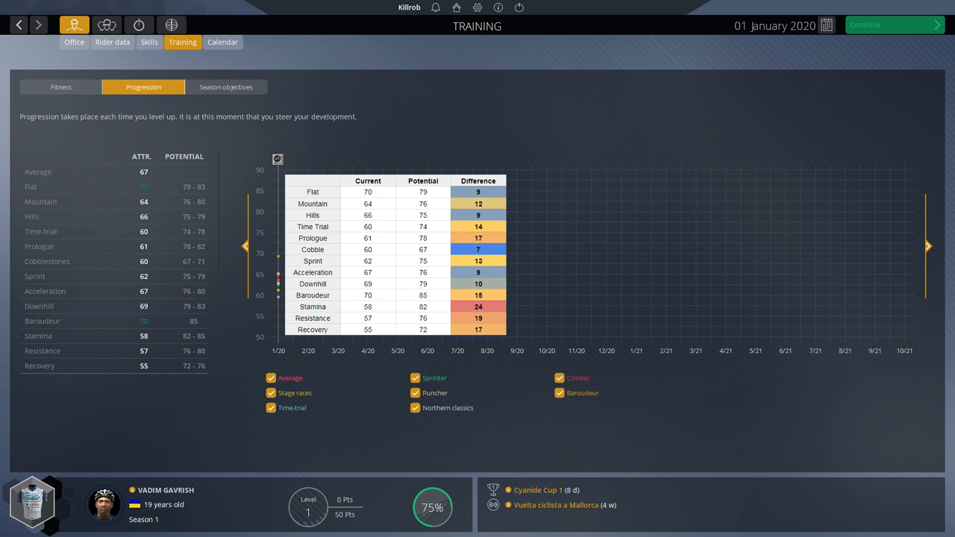
pyautogui.moveTo(144, 194)
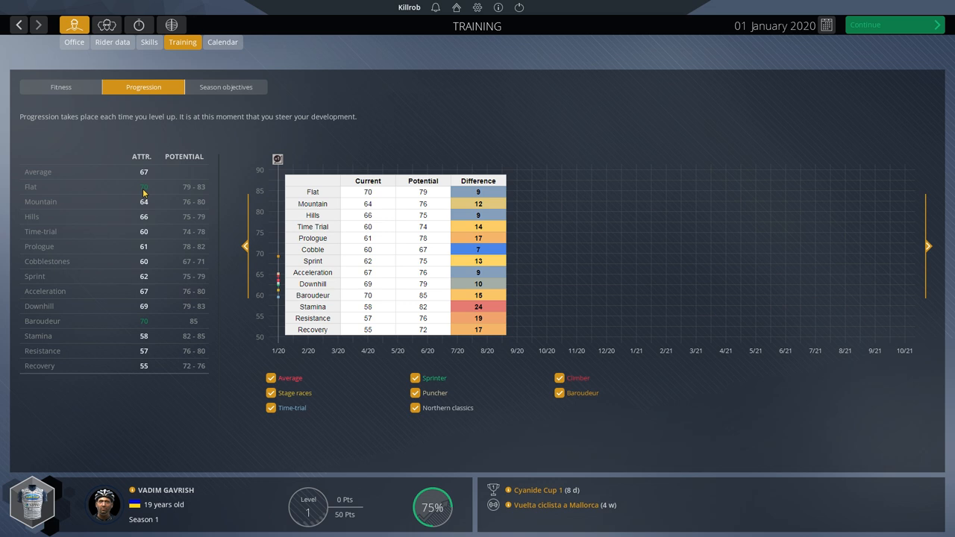
pyautogui.moveTo(191, 194)
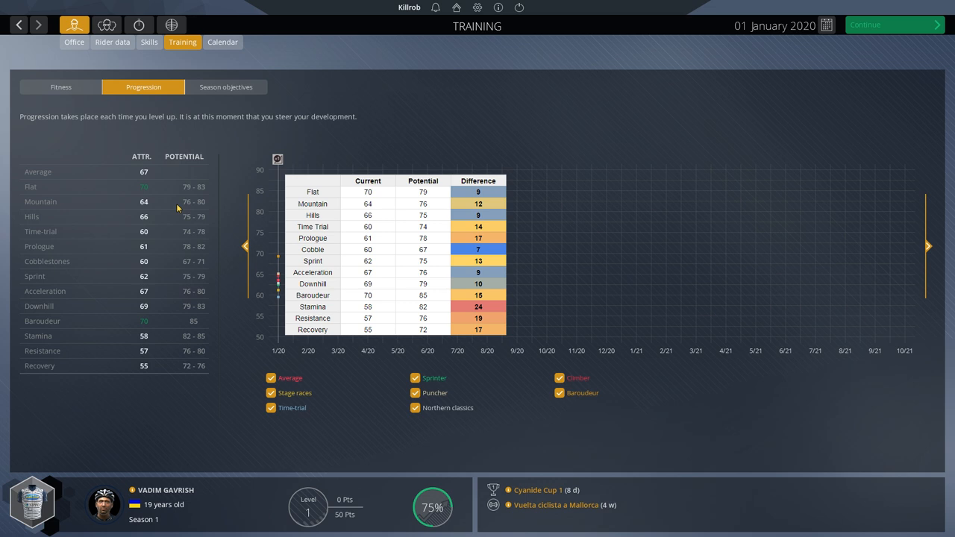
pyautogui.moveTo(148, 336)
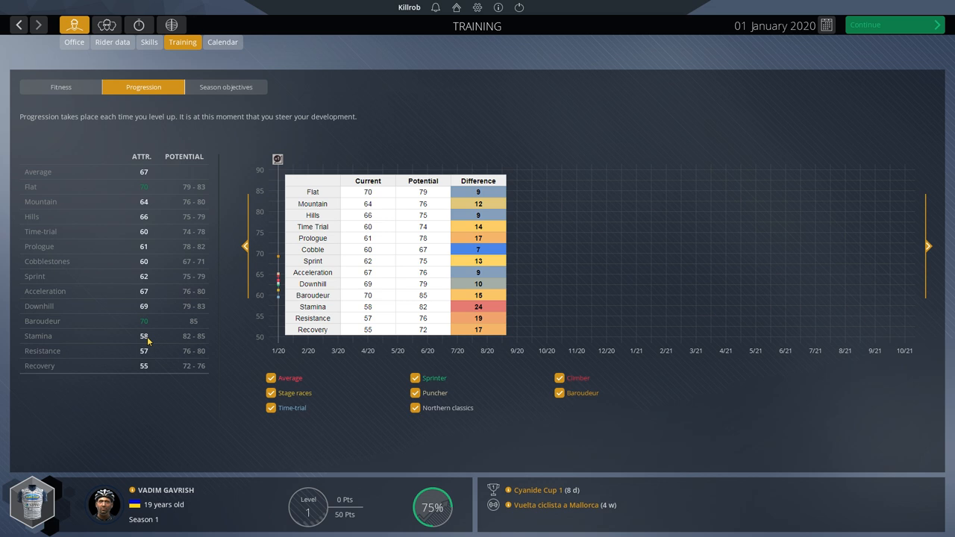
pyautogui.moveTo(163, 344)
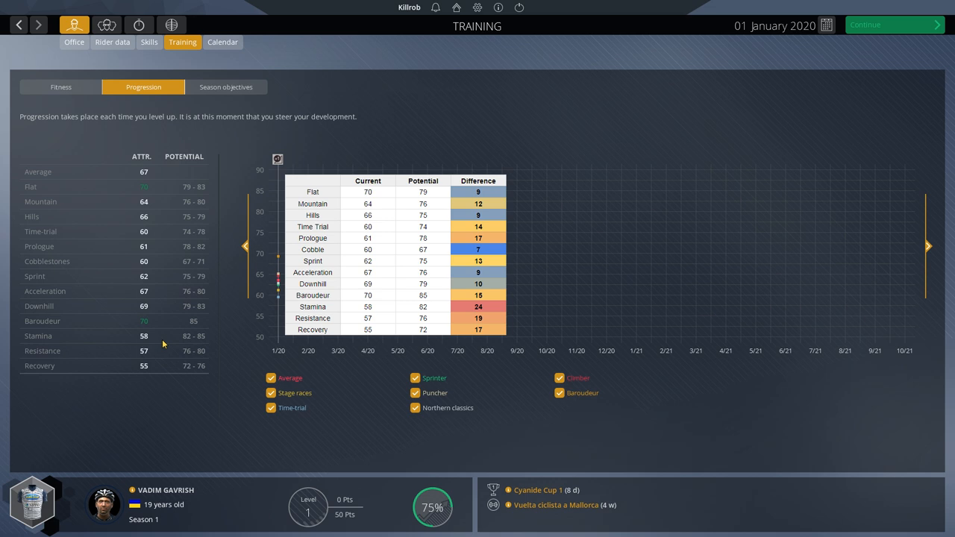
pyautogui.moveTo(183, 350)
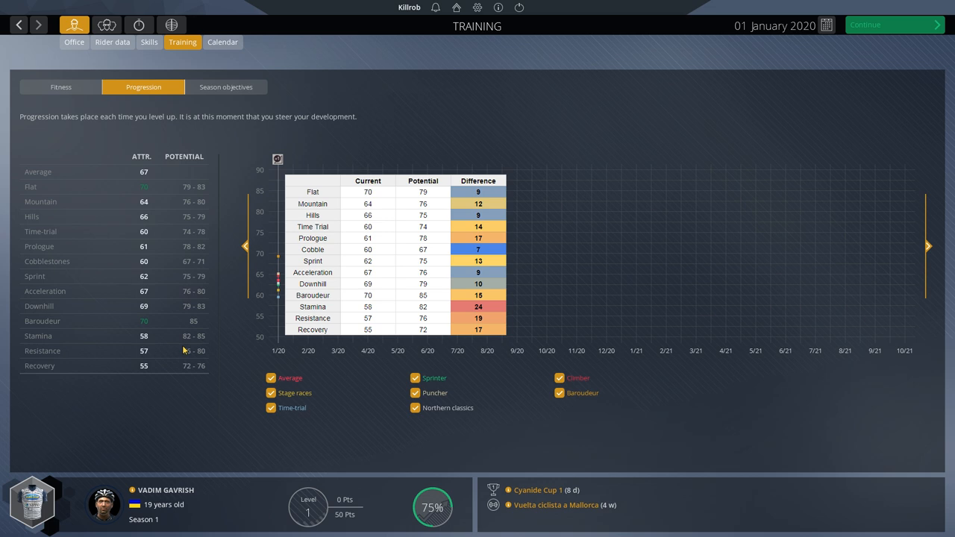
pyautogui.moveTo(159, 250)
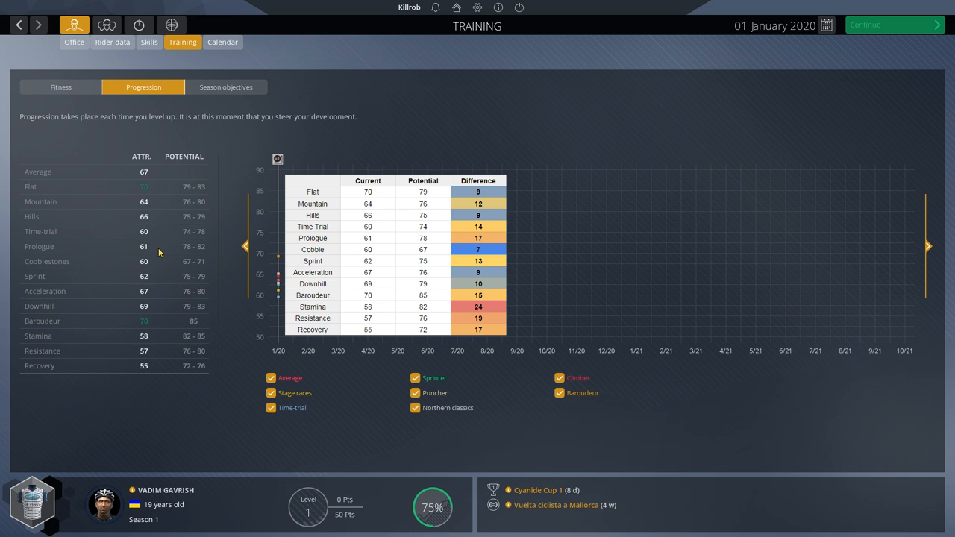
pyautogui.moveTo(169, 265)
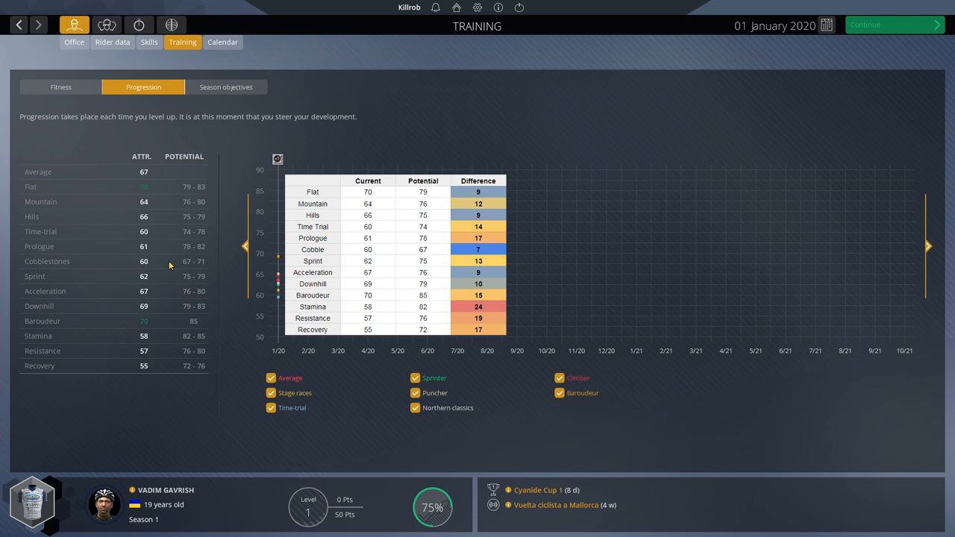
pyautogui.moveTo(175, 266)
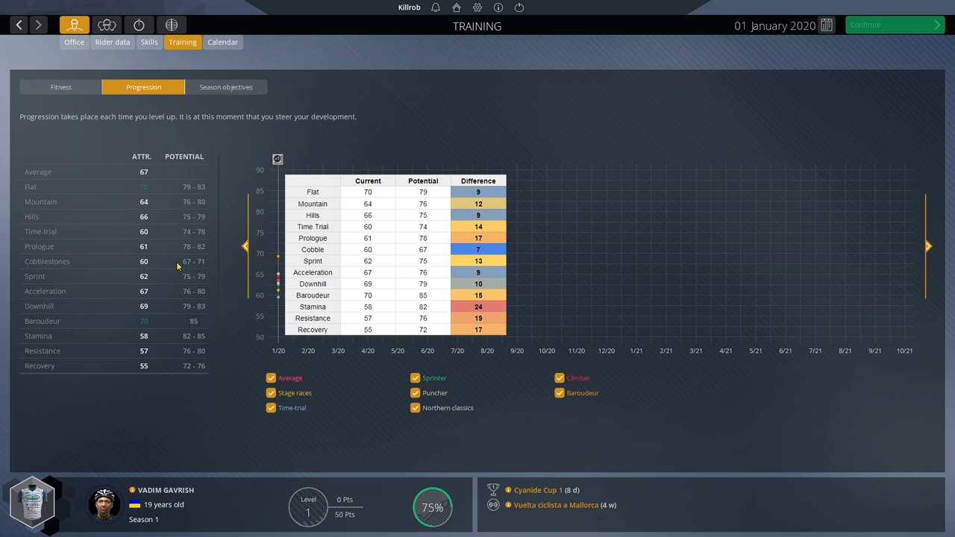
pyautogui.moveTo(179, 266)
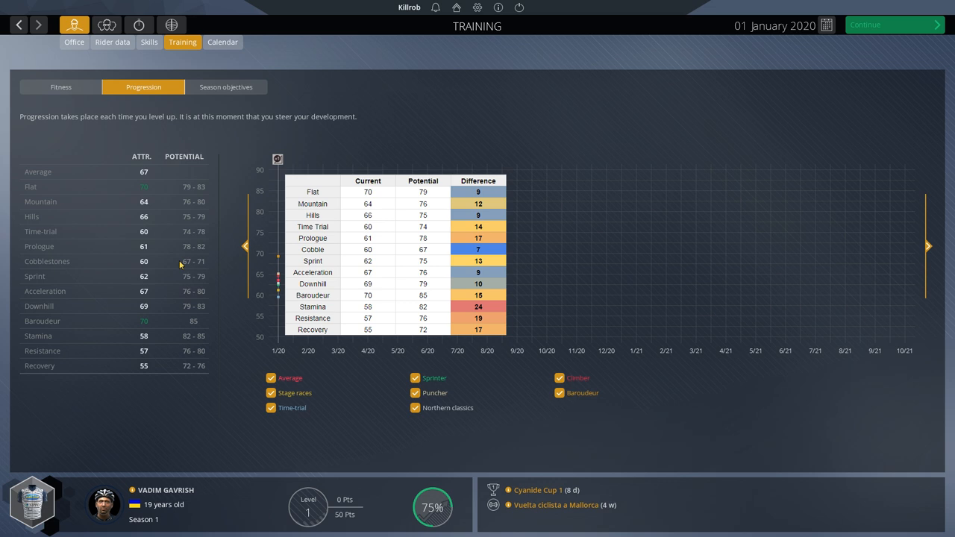
pyautogui.moveTo(169, 238)
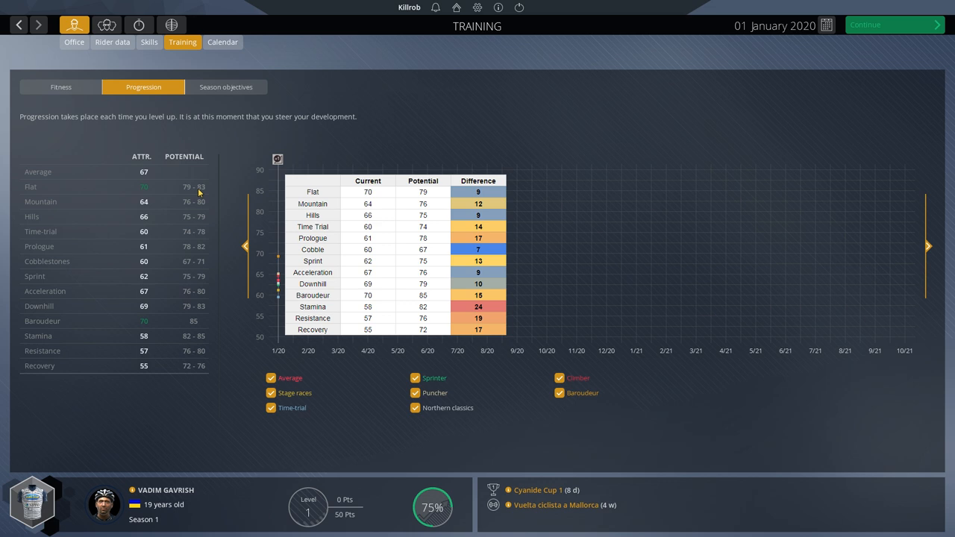
pyautogui.moveTo(138, 203)
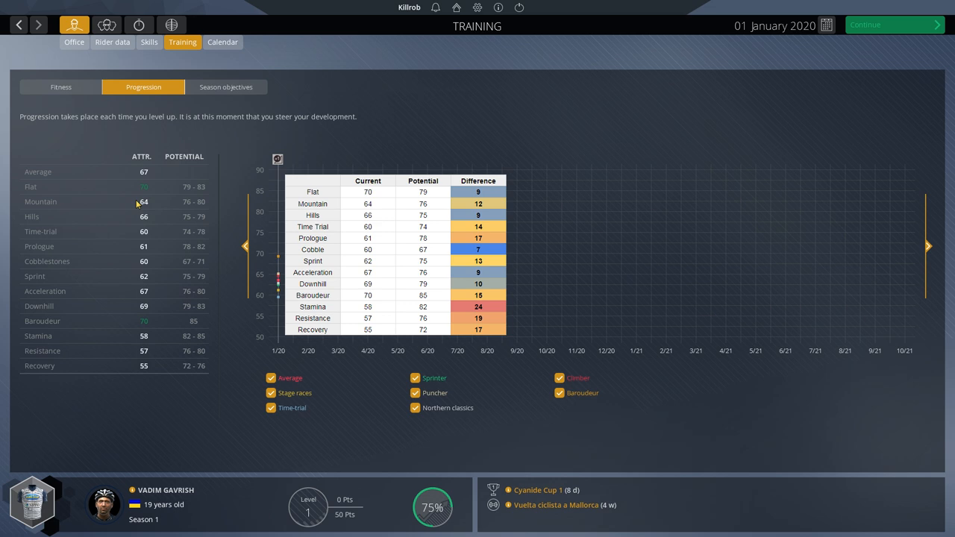
pyautogui.moveTo(163, 208)
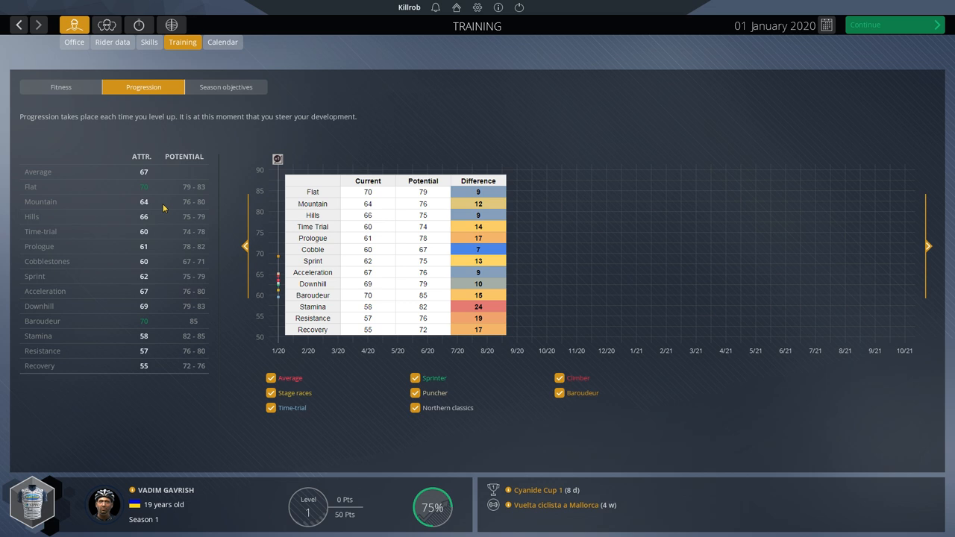
pyautogui.moveTo(171, 210)
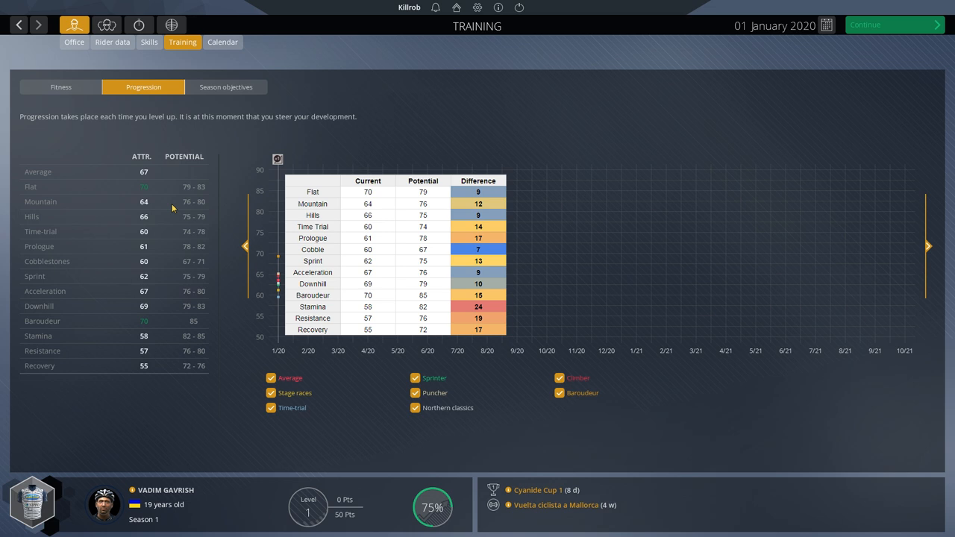
pyautogui.moveTo(164, 187)
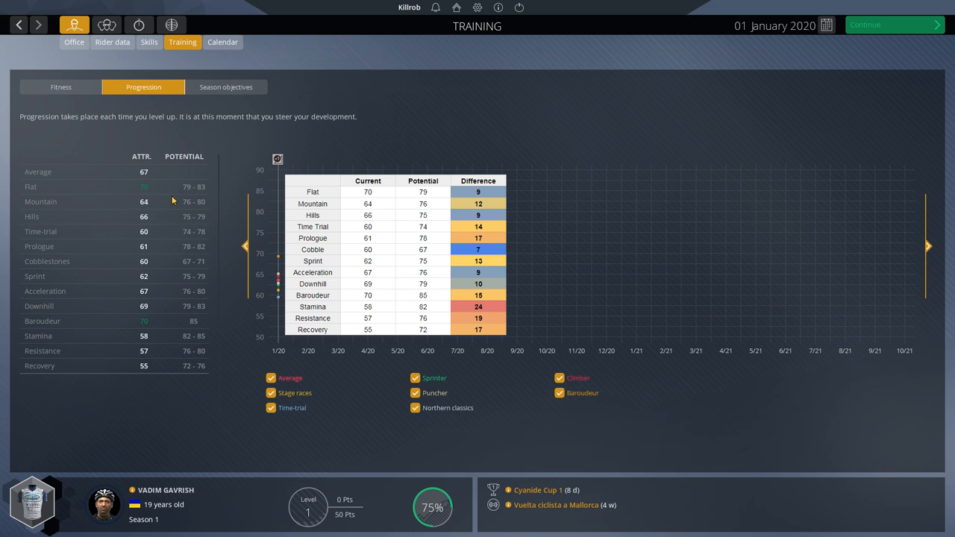
pyautogui.moveTo(173, 207)
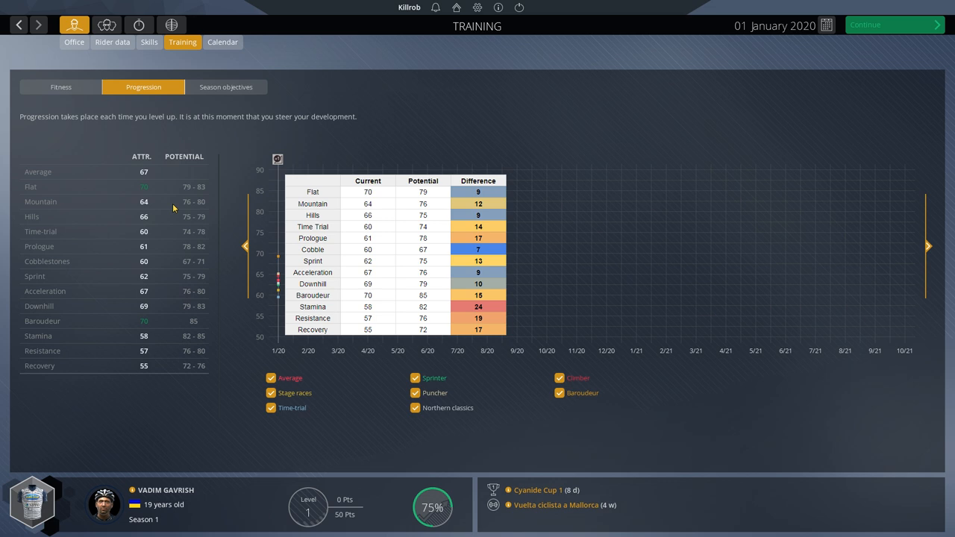
pyautogui.moveTo(177, 210)
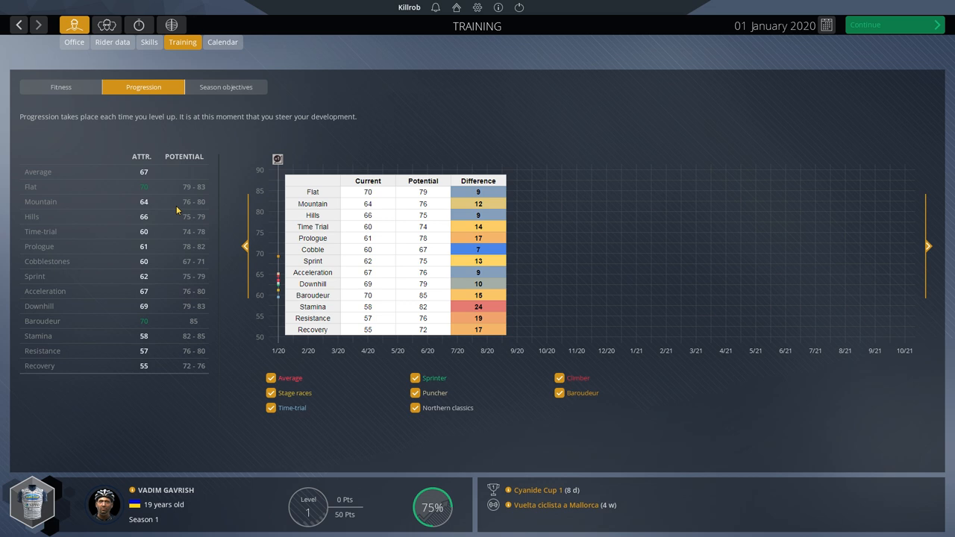
pyautogui.moveTo(166, 222)
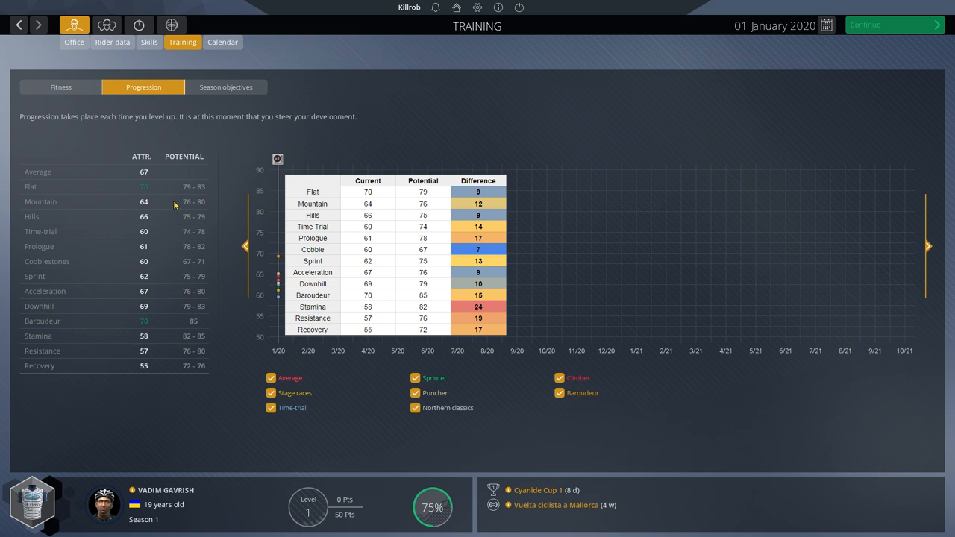
pyautogui.moveTo(173, 205)
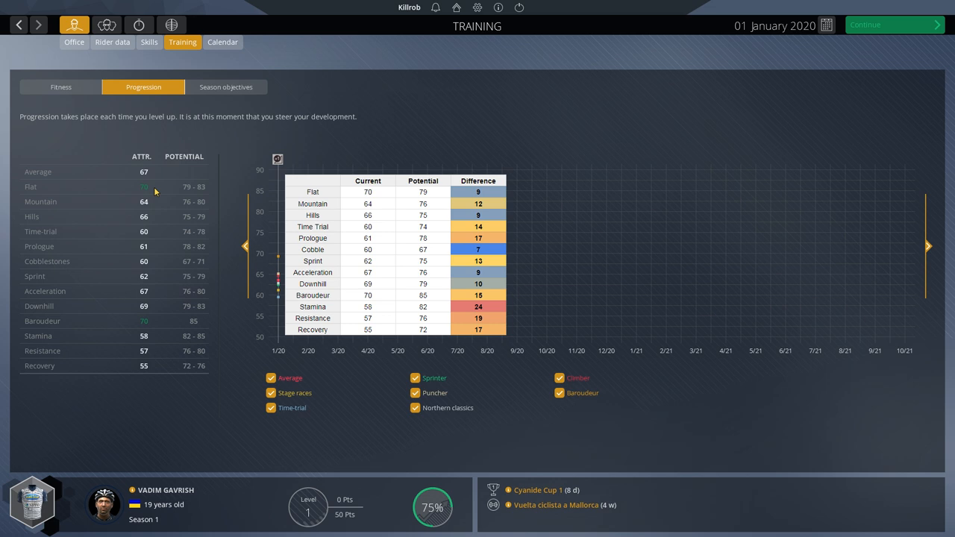
pyautogui.moveTo(61, 192)
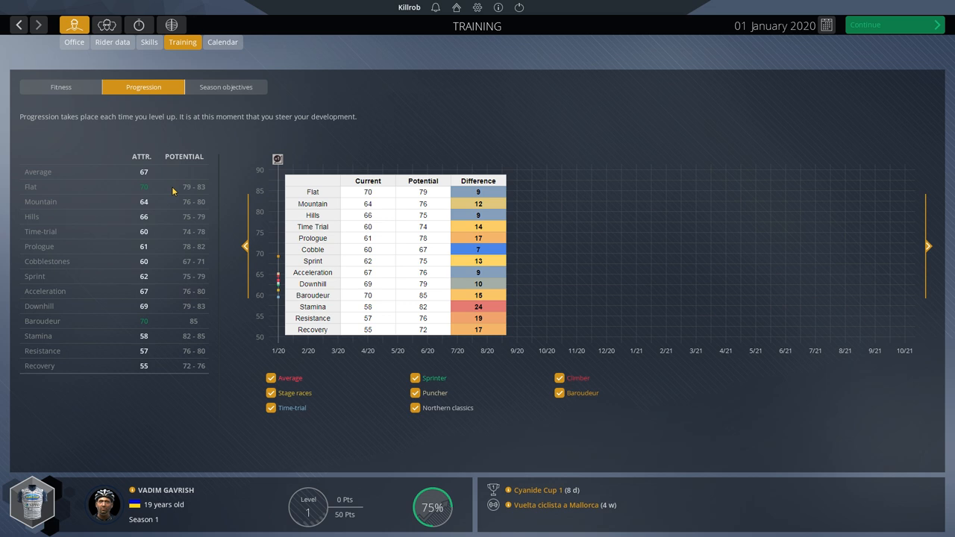
pyautogui.moveTo(240, 236)
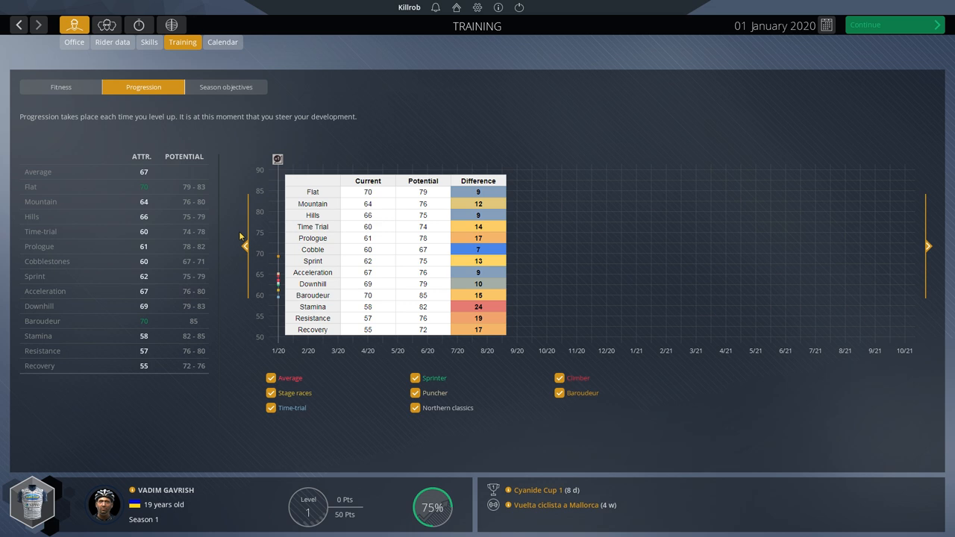
pyautogui.moveTo(165, 167)
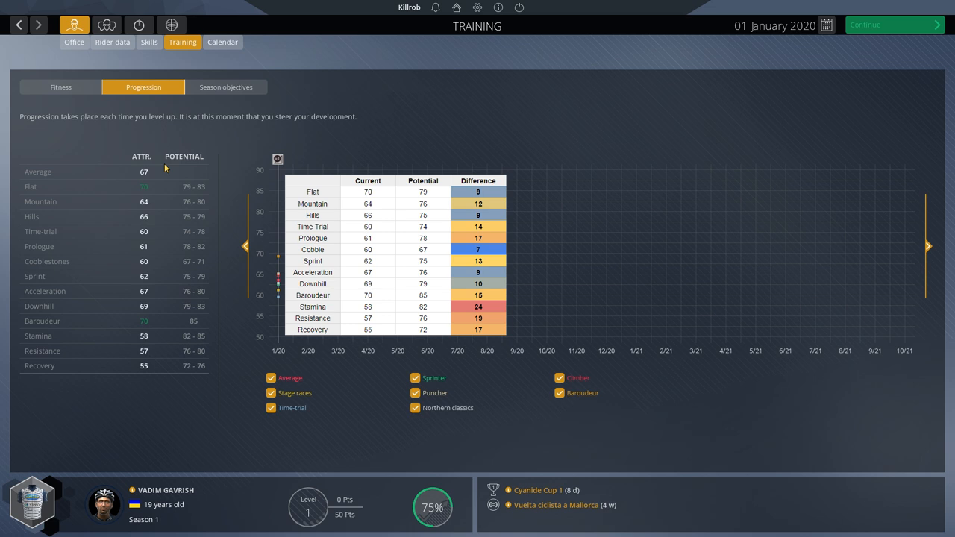
pyautogui.moveTo(194, 199)
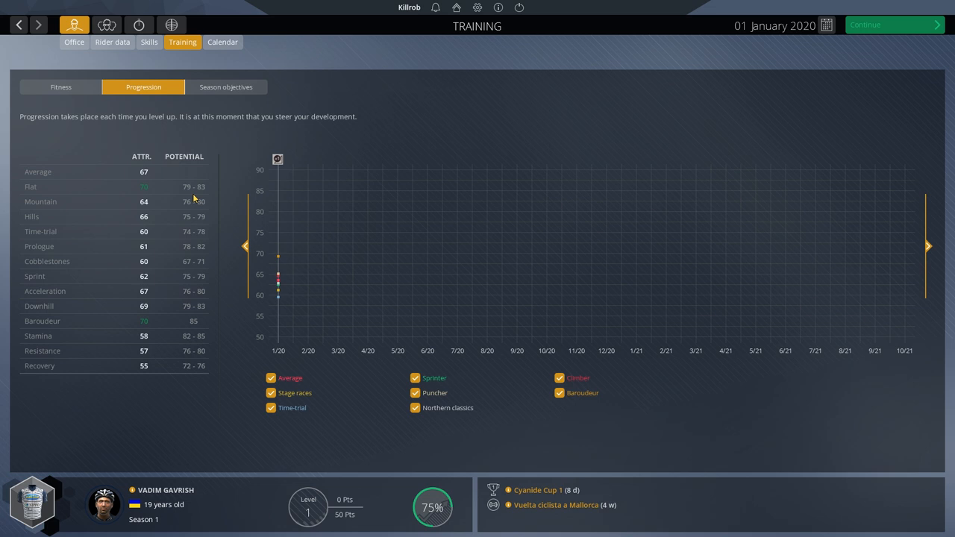
pyautogui.moveTo(216, 205)
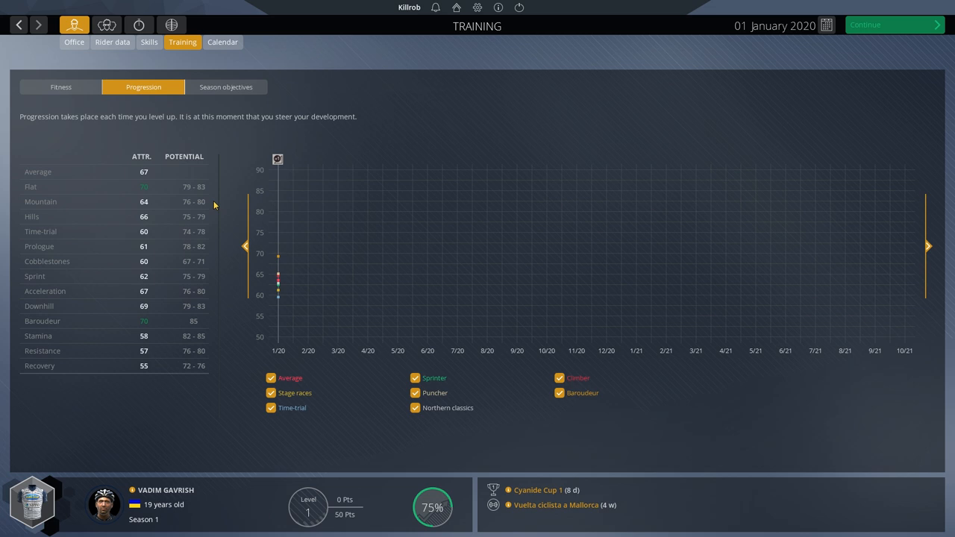
pyautogui.moveTo(207, 228)
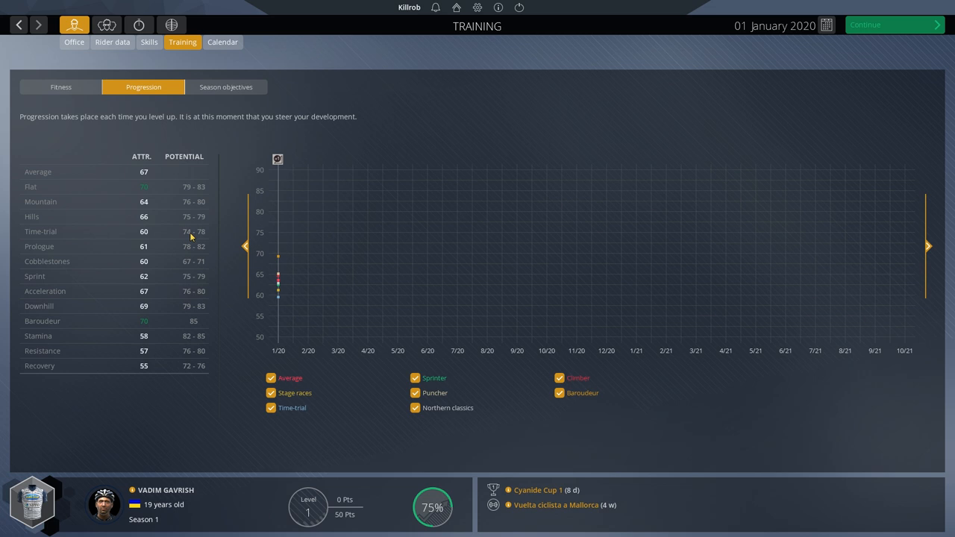
pyautogui.moveTo(191, 237)
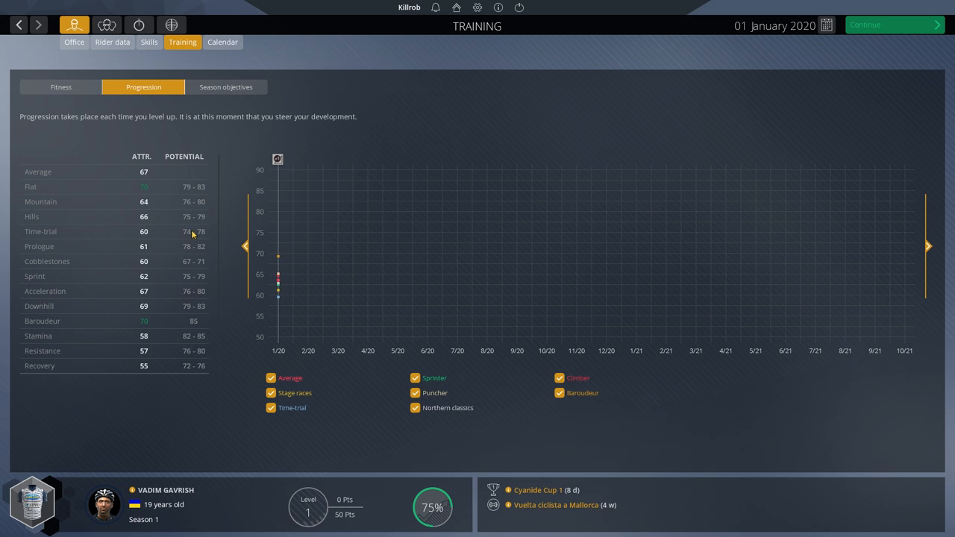
pyautogui.moveTo(208, 184)
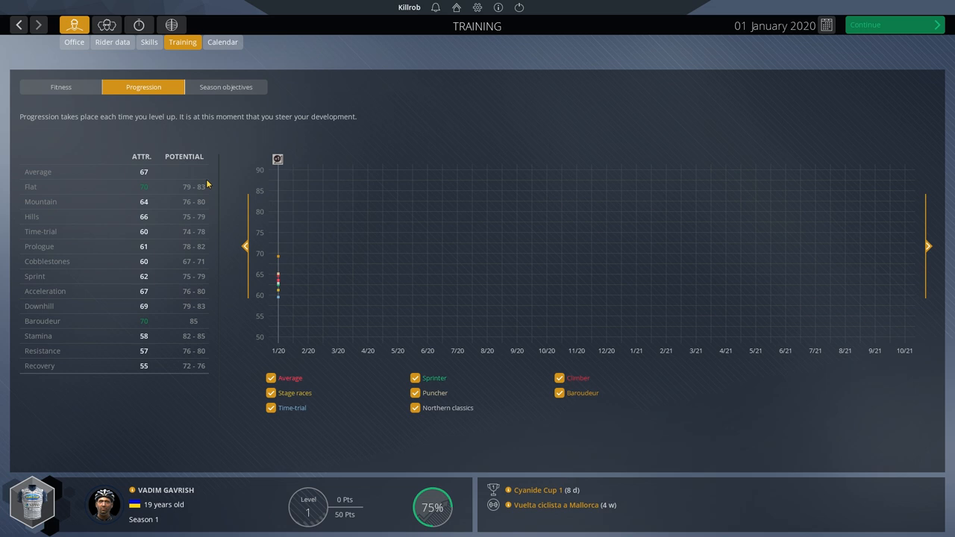
pyautogui.moveTo(210, 233)
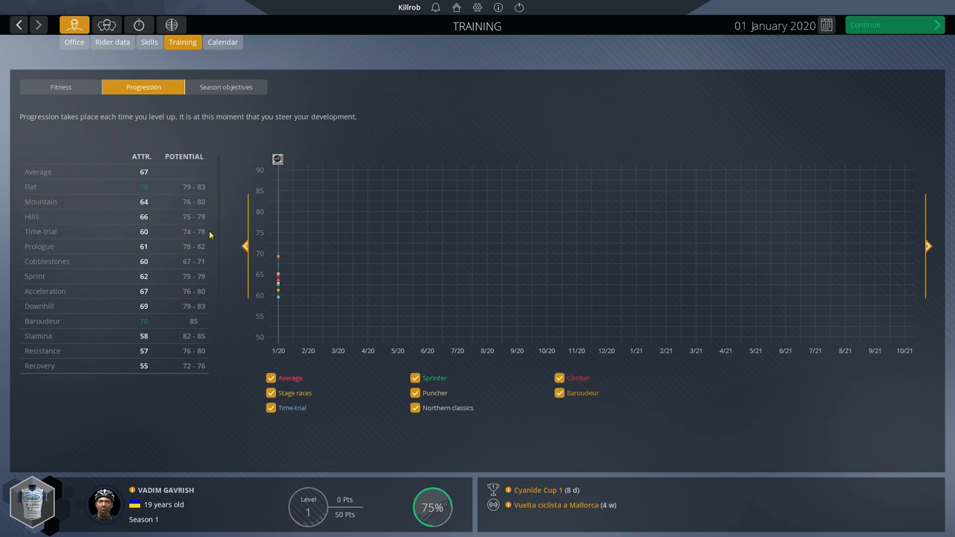
pyautogui.moveTo(233, 339)
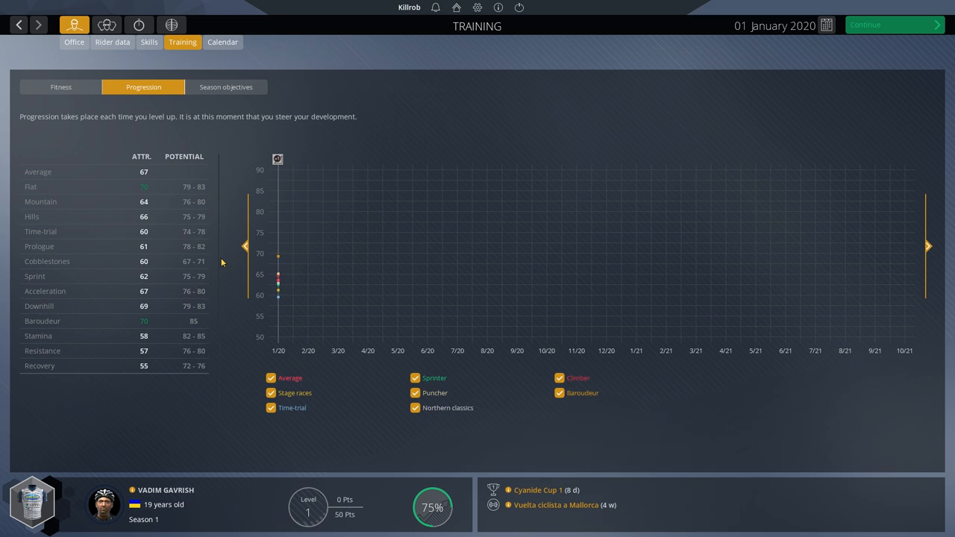
pyautogui.moveTo(168, 287)
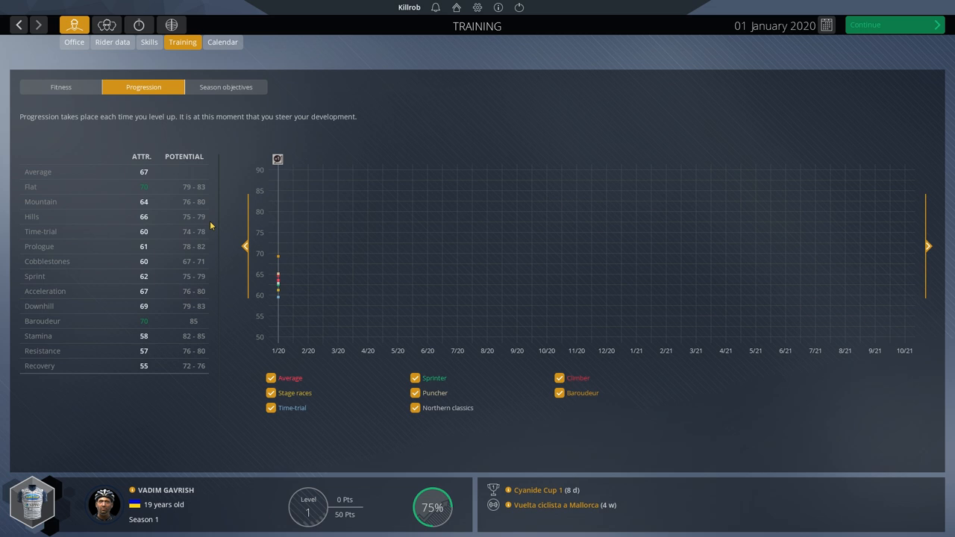
pyautogui.moveTo(182, 264)
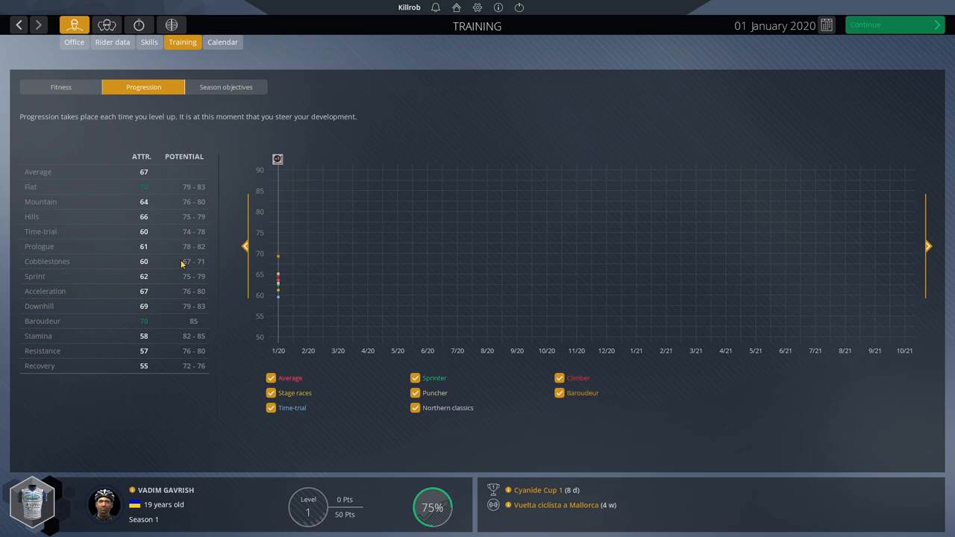
pyautogui.moveTo(208, 179)
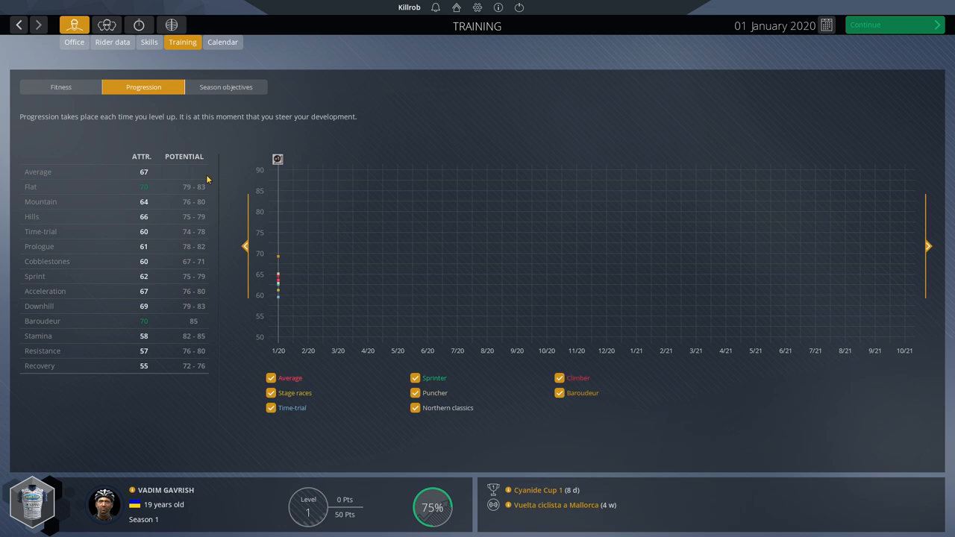
pyautogui.moveTo(217, 341)
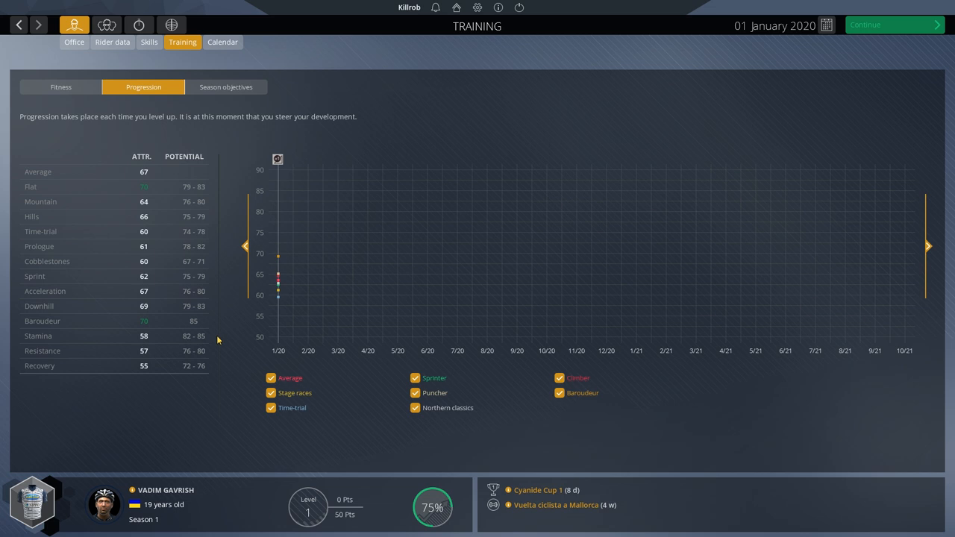
pyautogui.moveTo(209, 236)
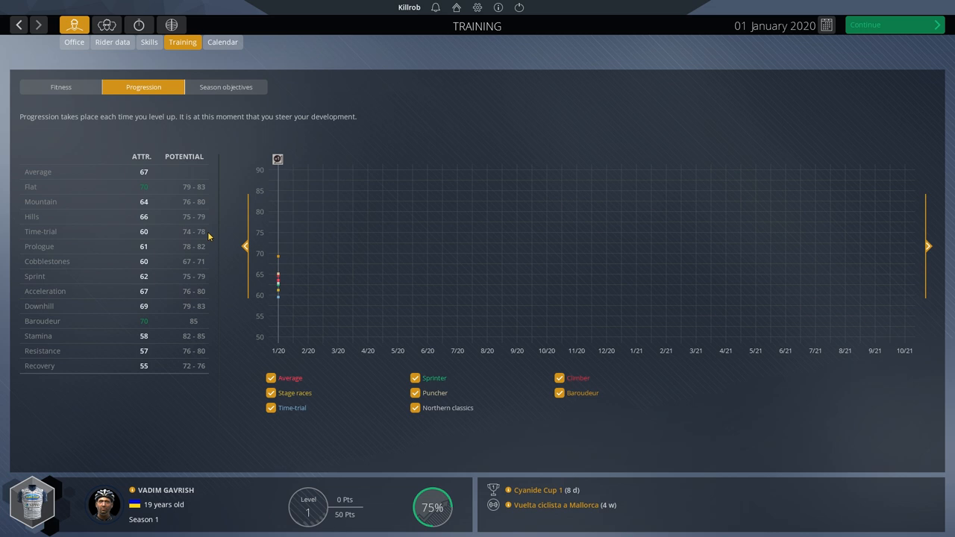
pyautogui.moveTo(210, 233)
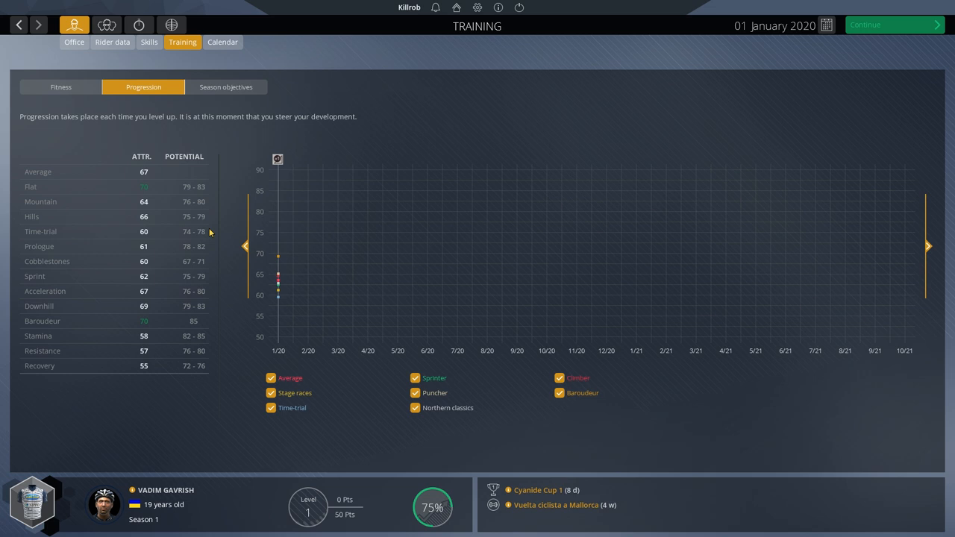
pyautogui.moveTo(222, 197)
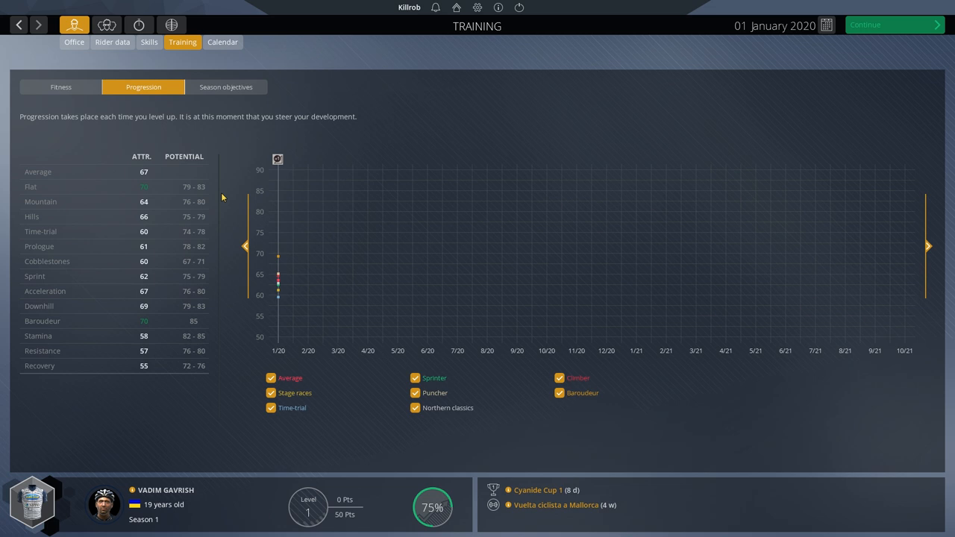
pyautogui.moveTo(186, 386)
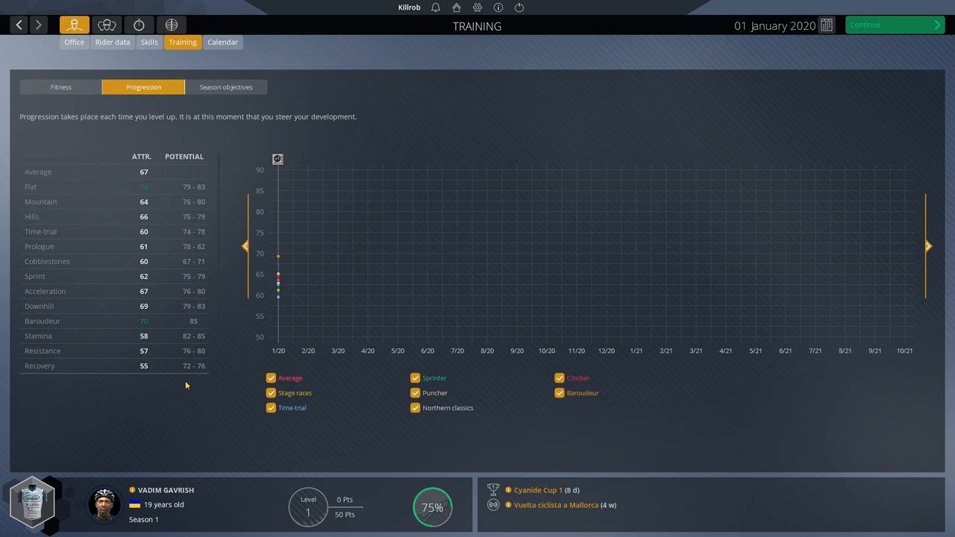
pyautogui.moveTo(201, 372)
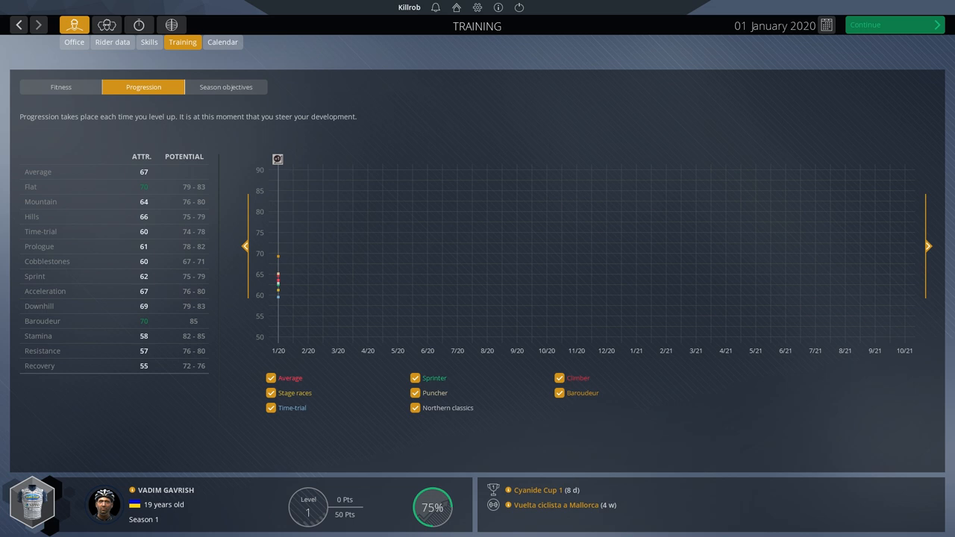
pyautogui.moveTo(194, 235)
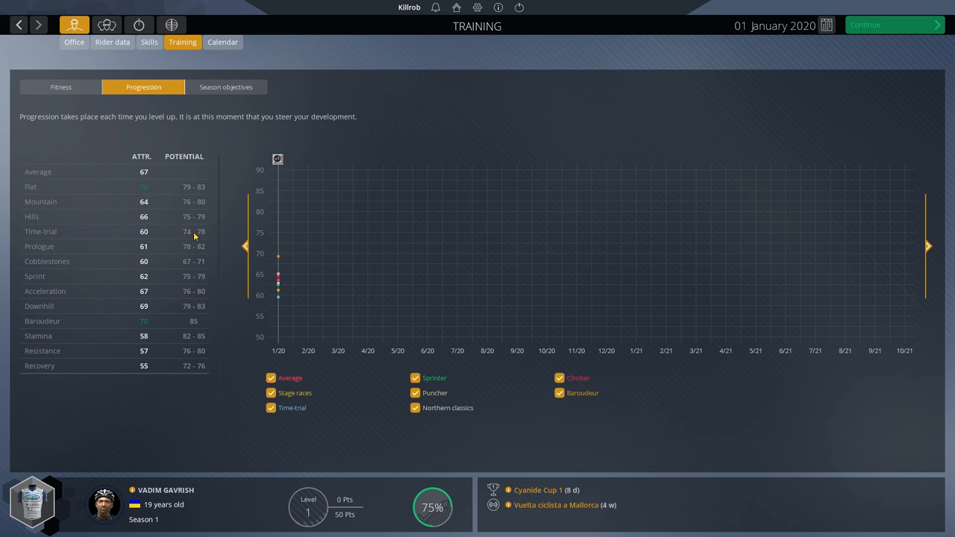
pyautogui.moveTo(147, 237)
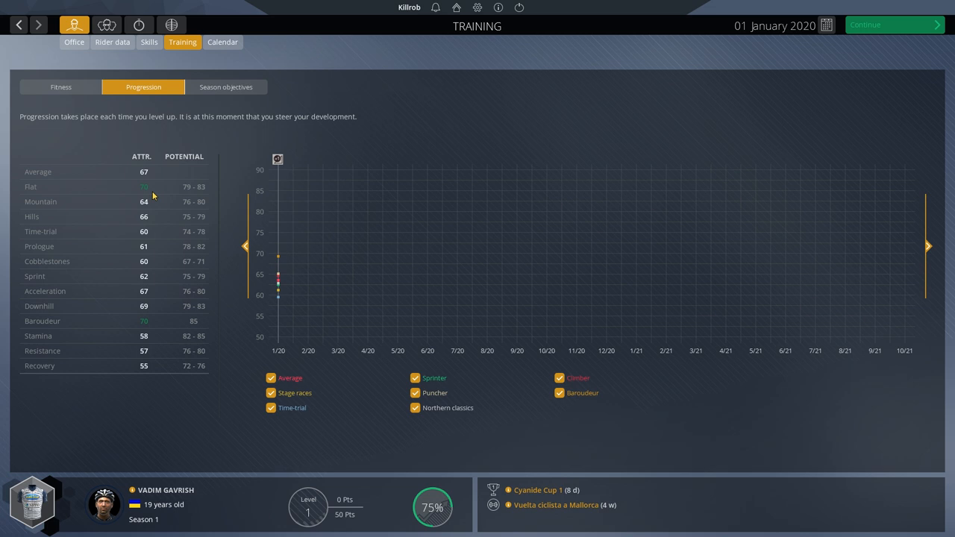
pyautogui.moveTo(179, 236)
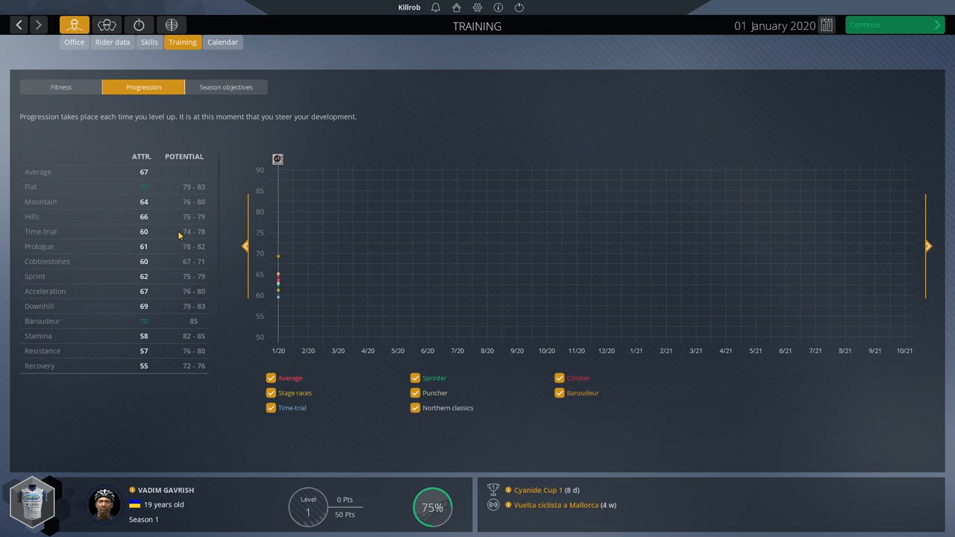
pyautogui.moveTo(142, 238)
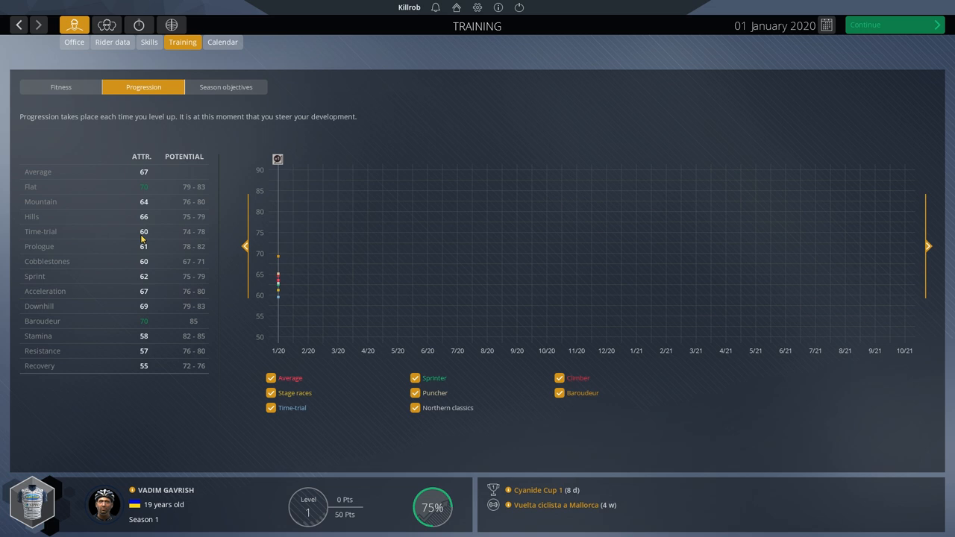
pyautogui.moveTo(189, 224)
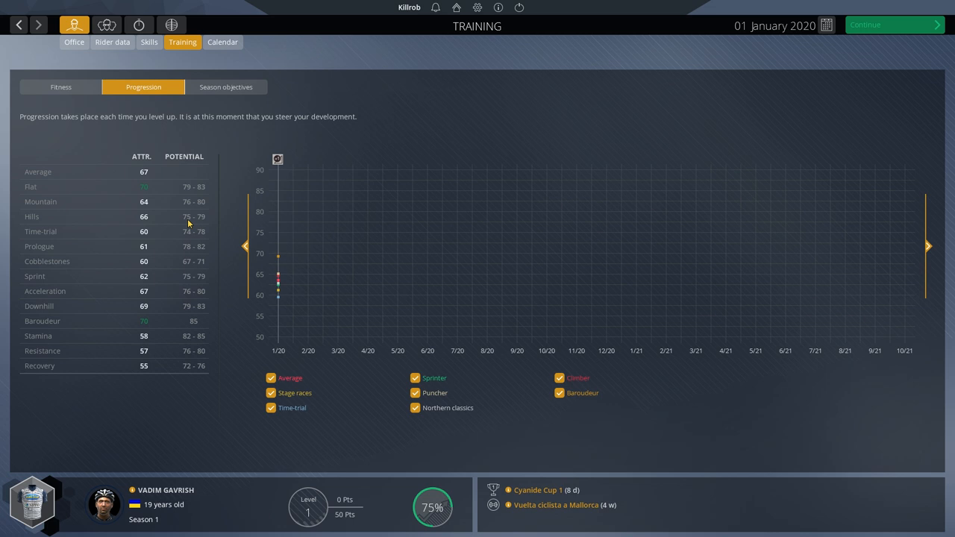
pyautogui.moveTo(192, 326)
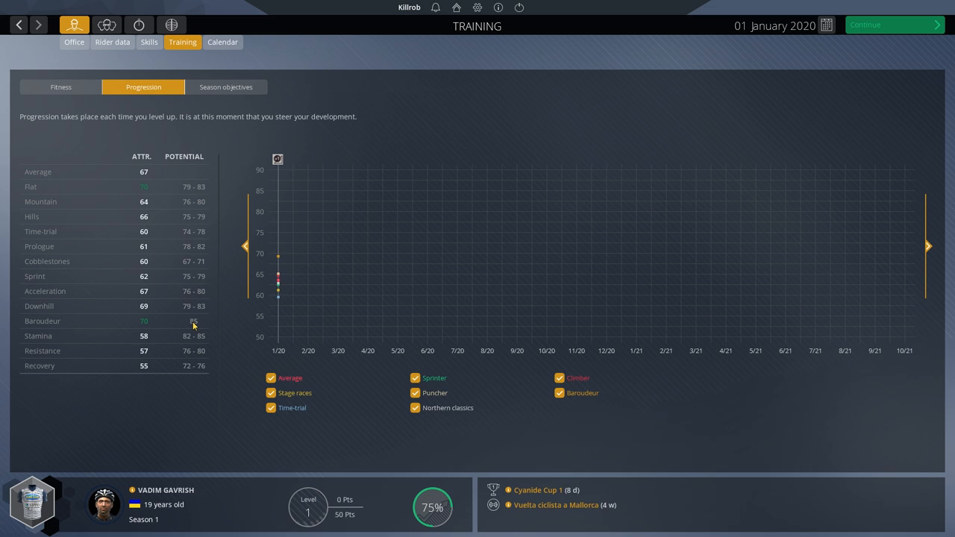
pyautogui.moveTo(197, 253)
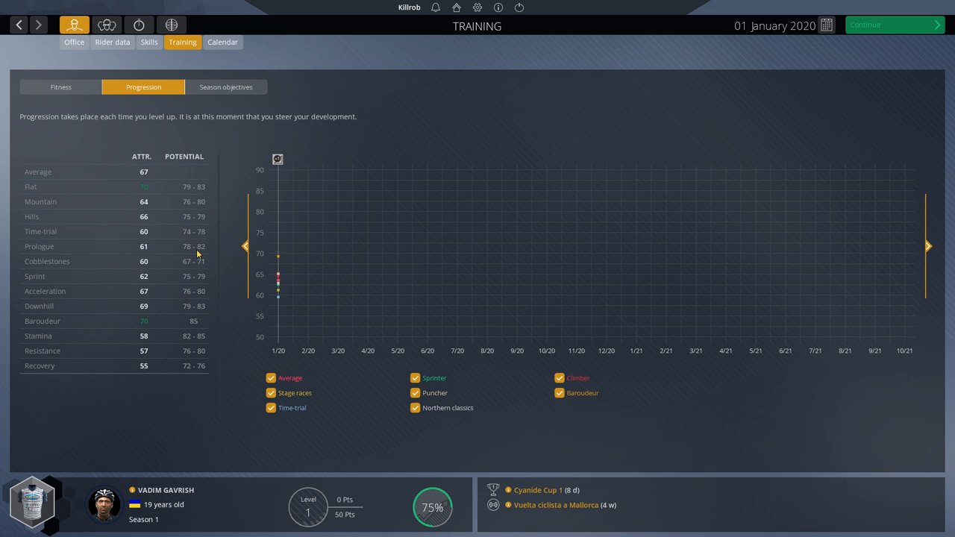
pyautogui.moveTo(207, 233)
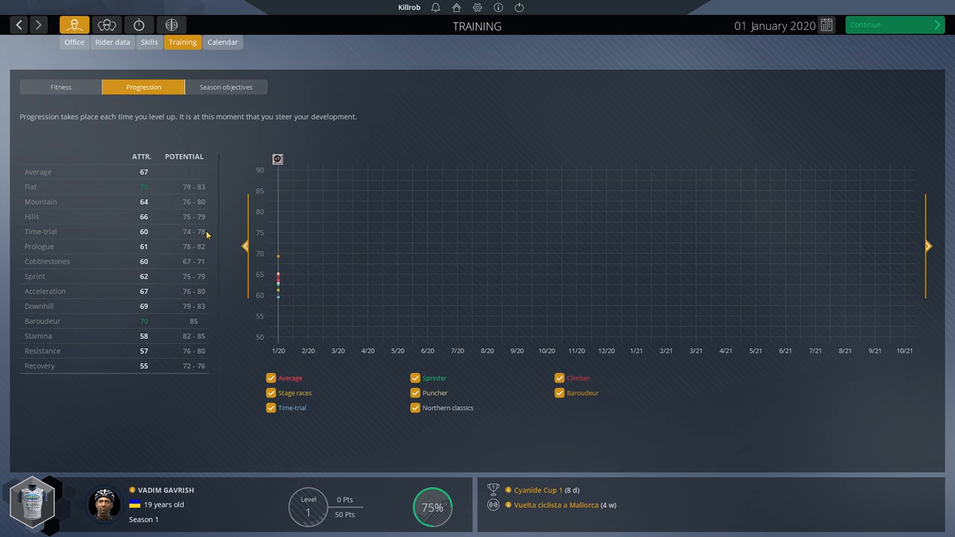
pyautogui.moveTo(215, 220)
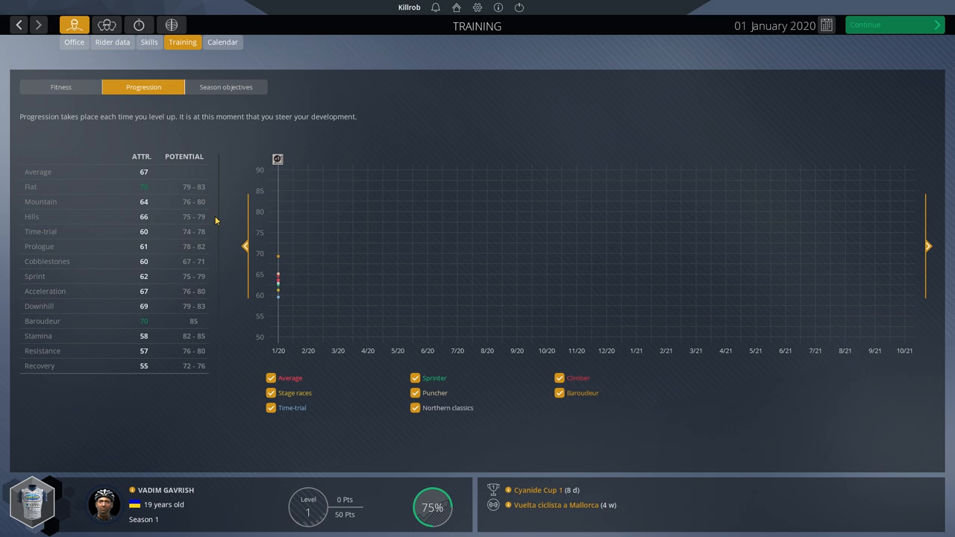
pyautogui.moveTo(148, 42)
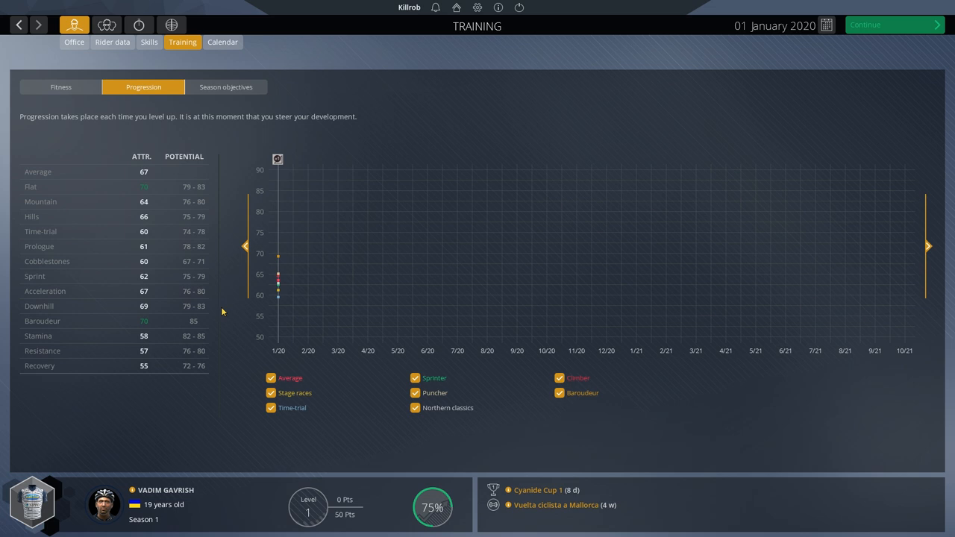
pyautogui.moveTo(188, 160)
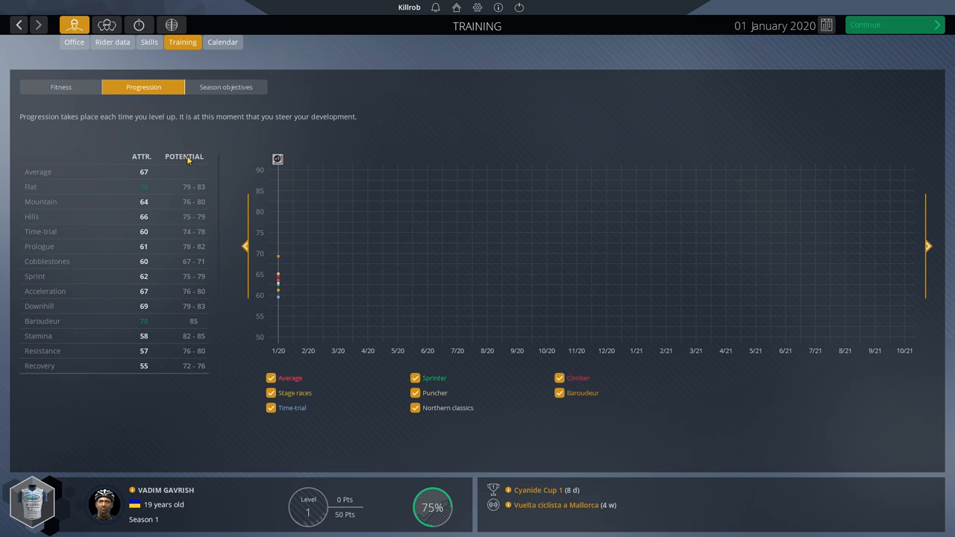
pyautogui.moveTo(192, 166)
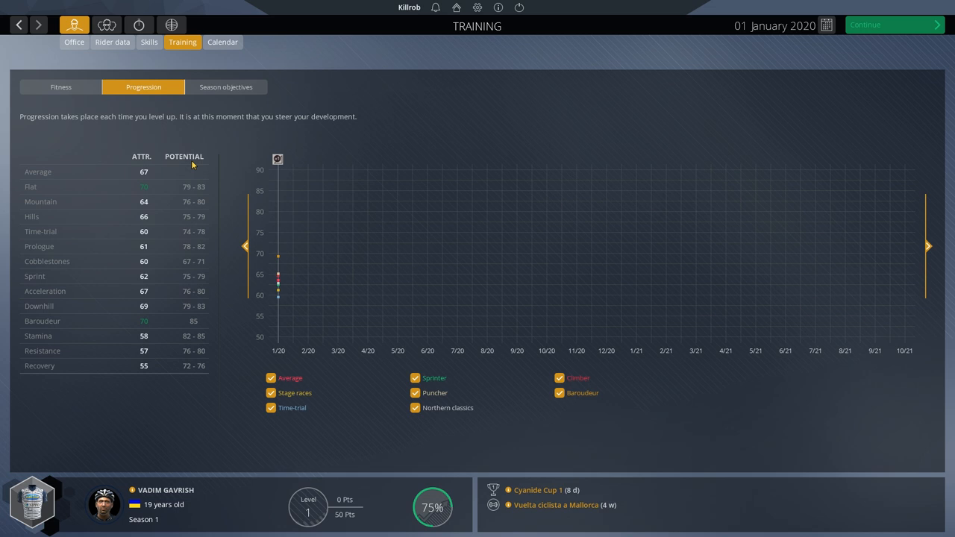
pyautogui.moveTo(167, 174)
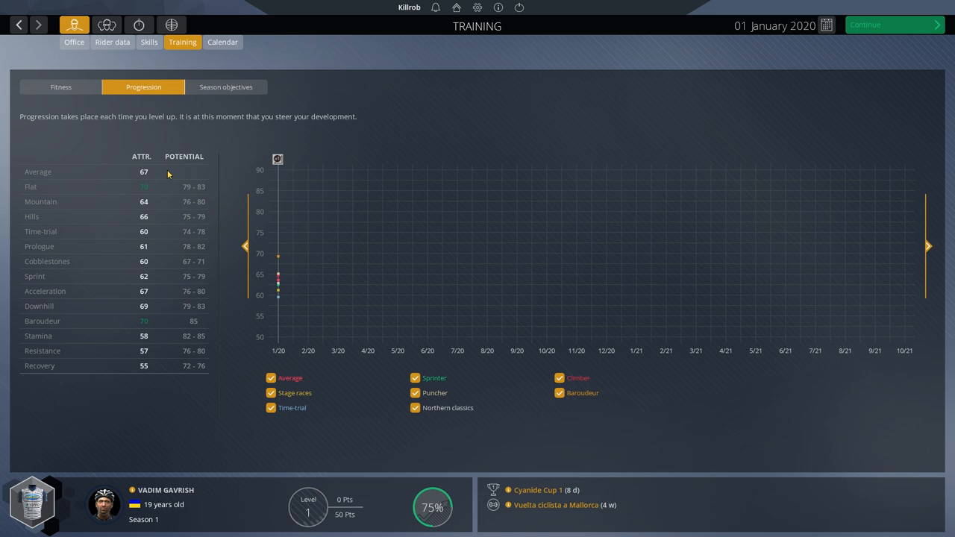
pyautogui.moveTo(159, 189)
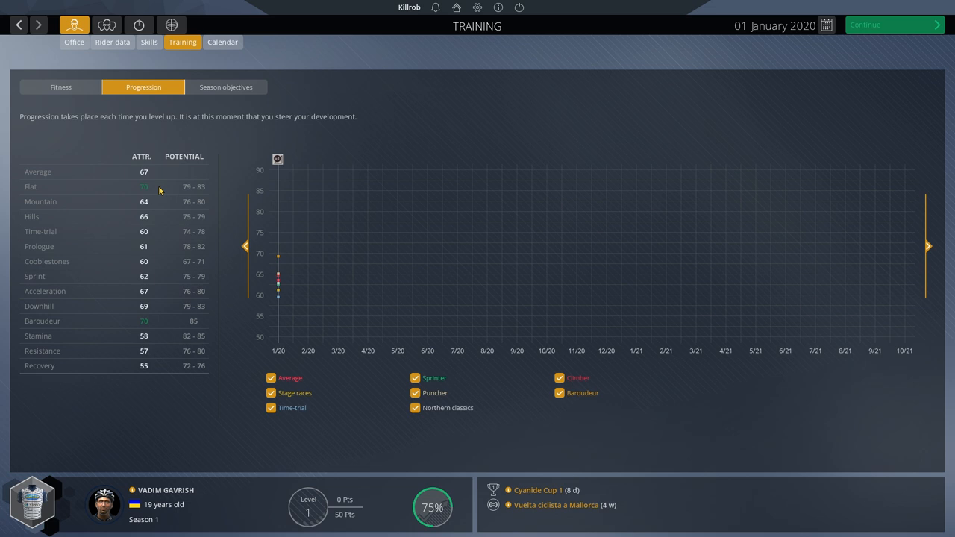
pyautogui.moveTo(160, 191)
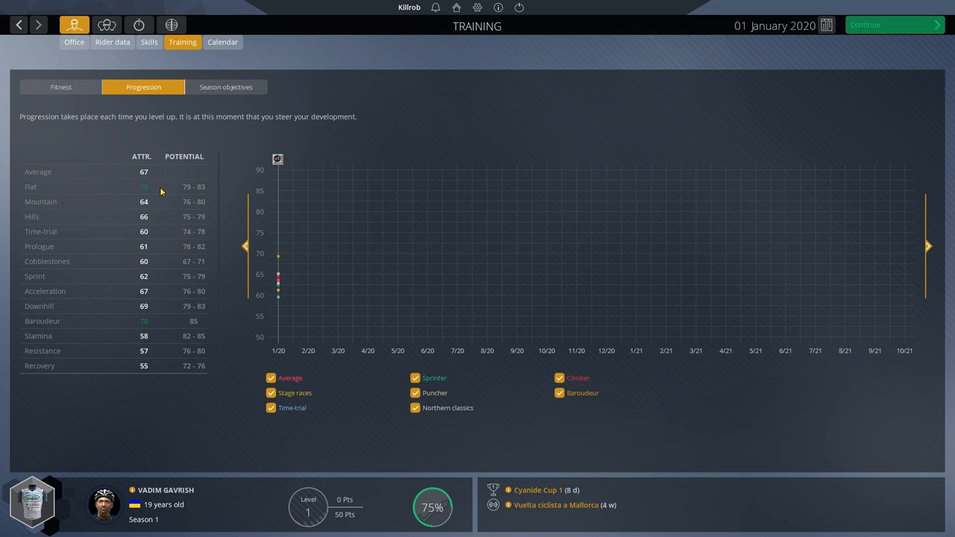
pyautogui.moveTo(165, 190)
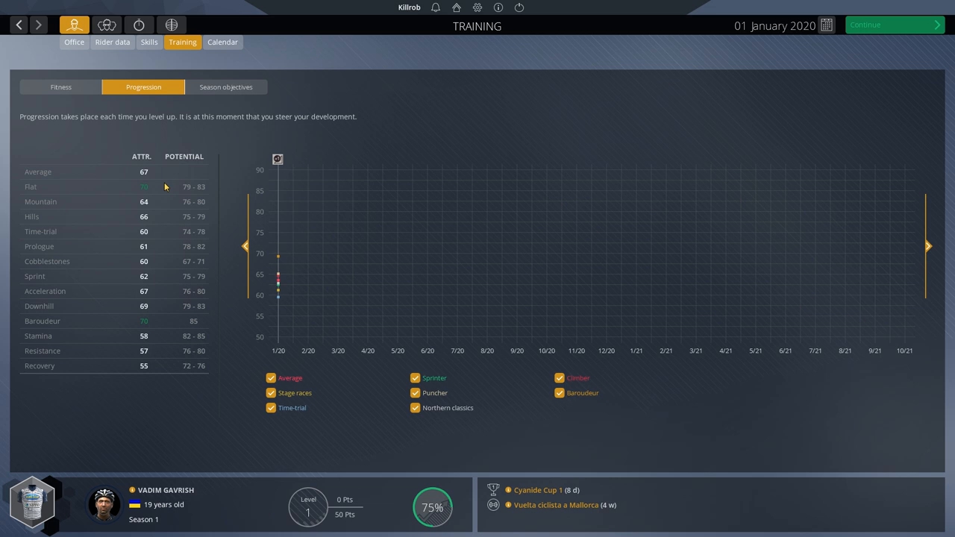
pyautogui.moveTo(285, 393)
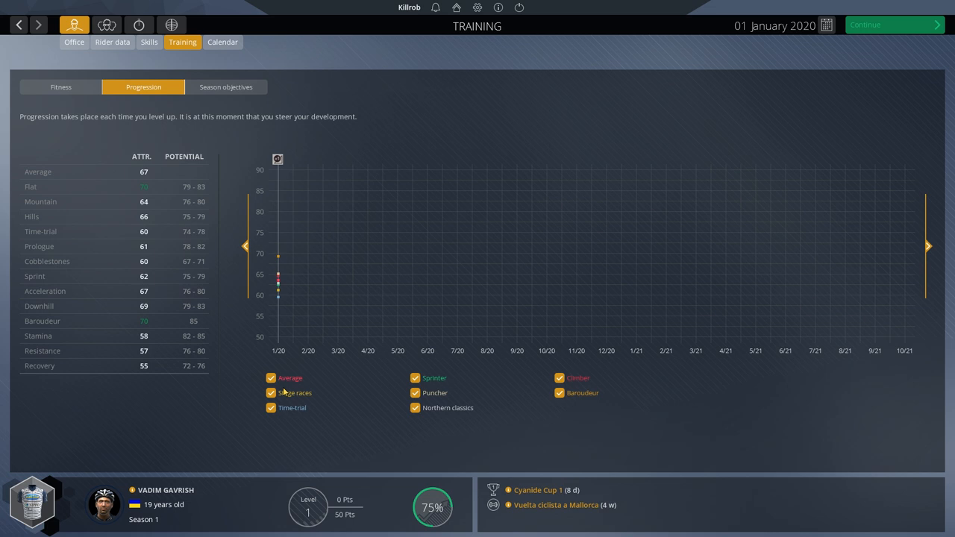